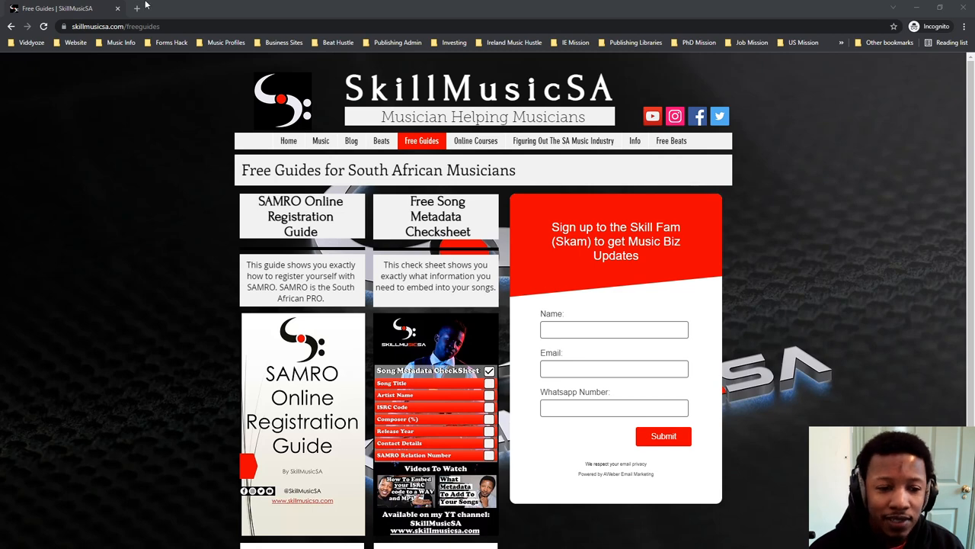
- Load capasso.co.za in a new tab, then return to the SkillMusicSA Free Guides tab
{"action": "left_click", "coordinate": [136, 9]}
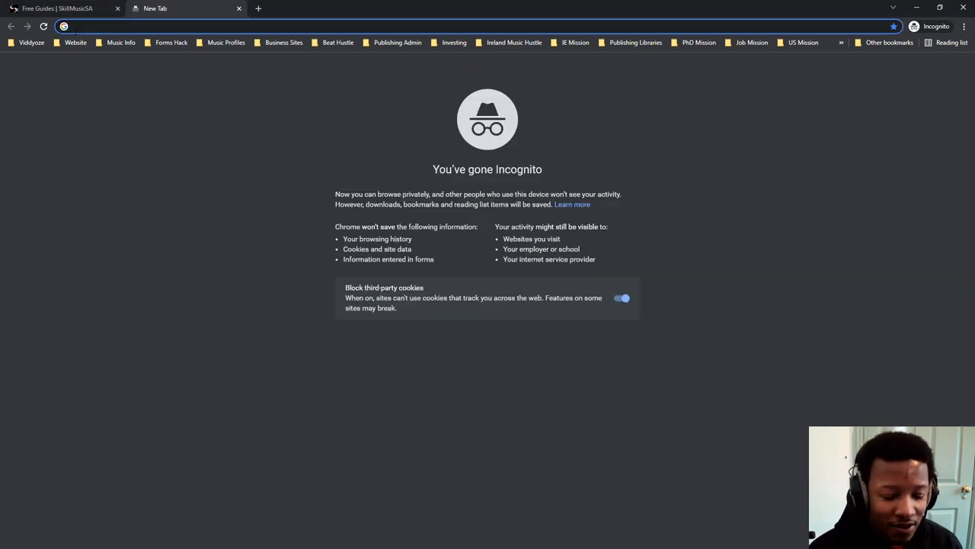
{"action": "type", "text": "capasso.co.za"}
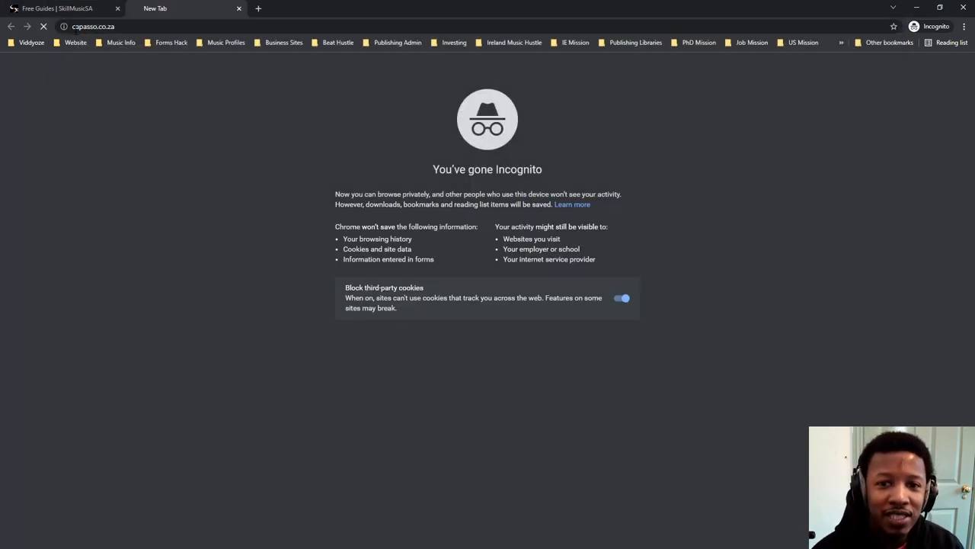
{"action": "left_click", "coordinate": [75, 42]}
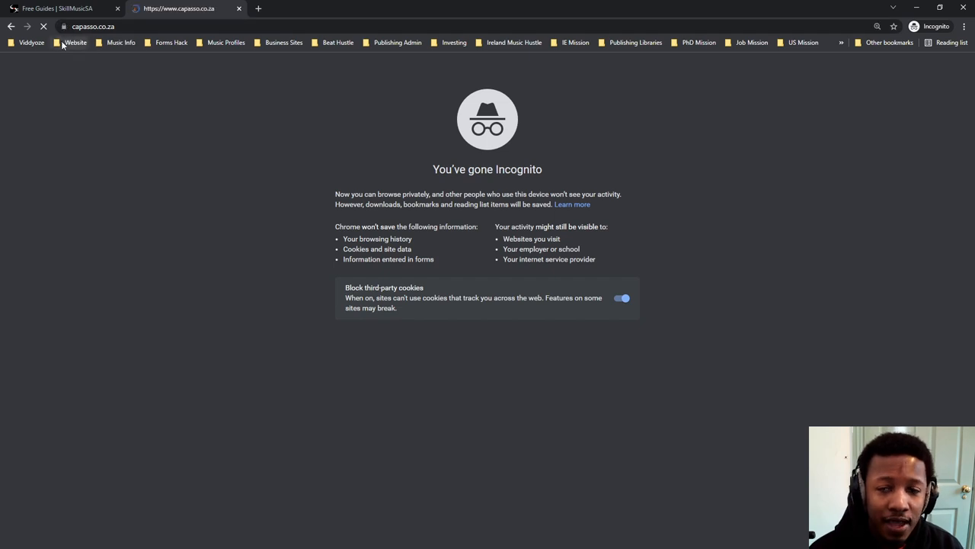
{"action": "left_click", "coordinate": [57, 8]}
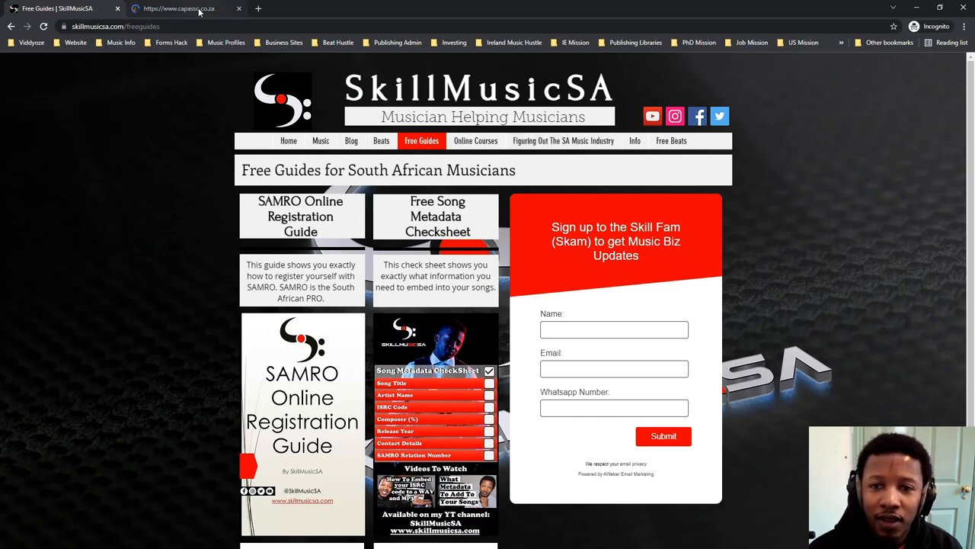
- Switch to the CAPASSO tab to view its Digital Rights Hub homepage
{"action": "left_click", "coordinate": [179, 8]}
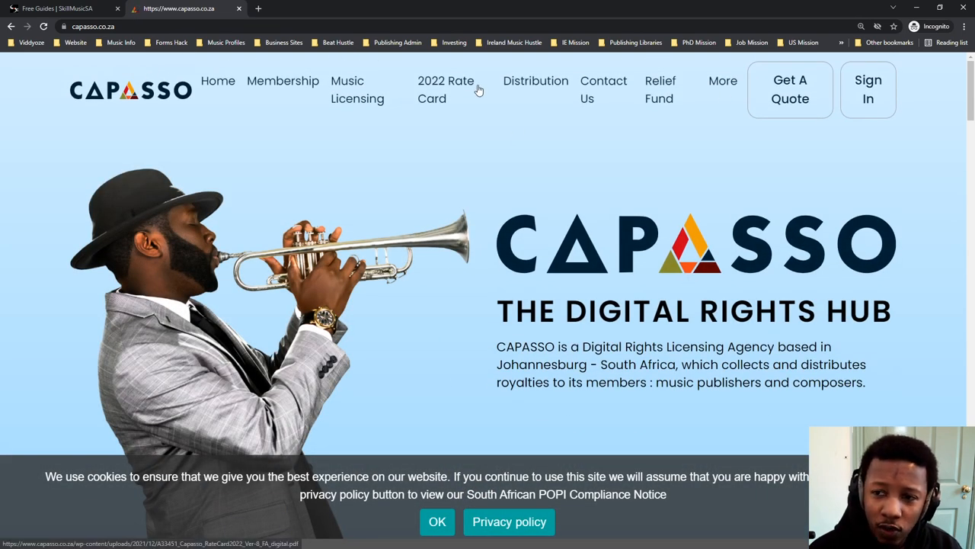
{"action": "mouse_move", "coordinate": [457, 92]}
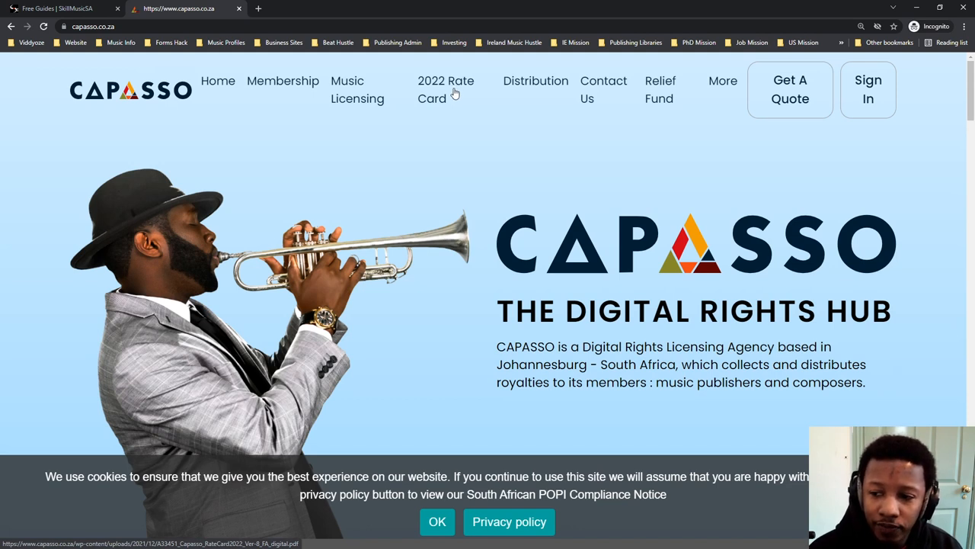
- Open the '2022 Rate Card' link to view the nine-page PDF on its cover
{"action": "left_click", "coordinate": [446, 89]}
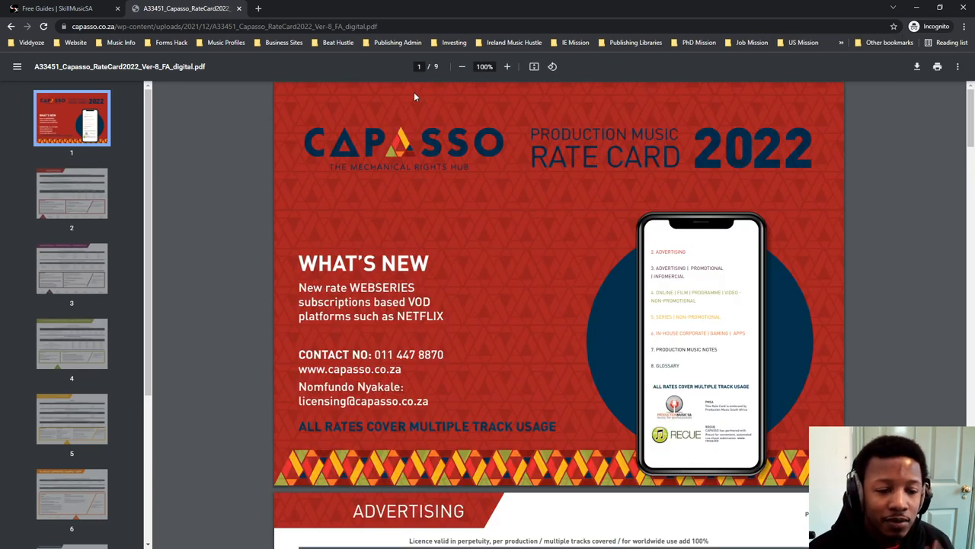
{"action": "mouse_move", "coordinate": [397, 127]}
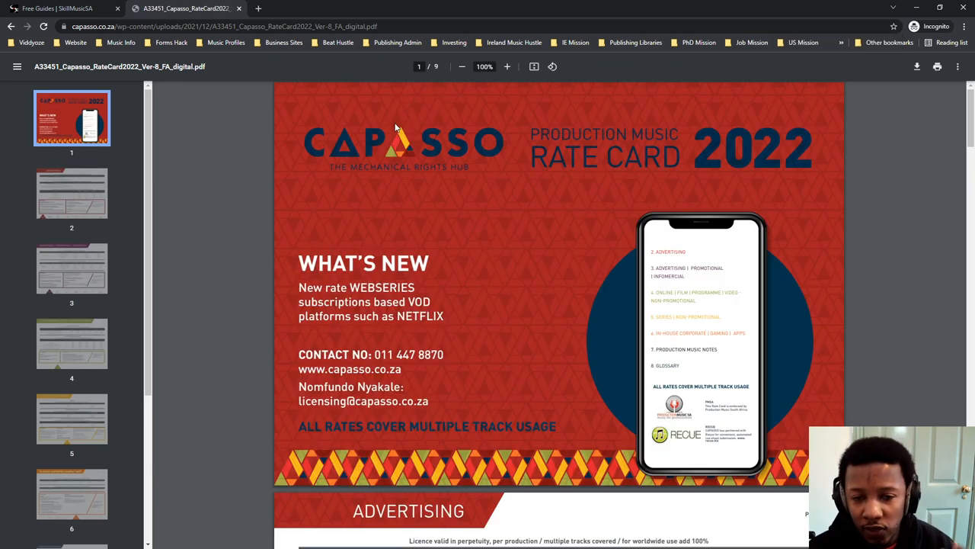
{"action": "mouse_move", "coordinate": [277, 82]}
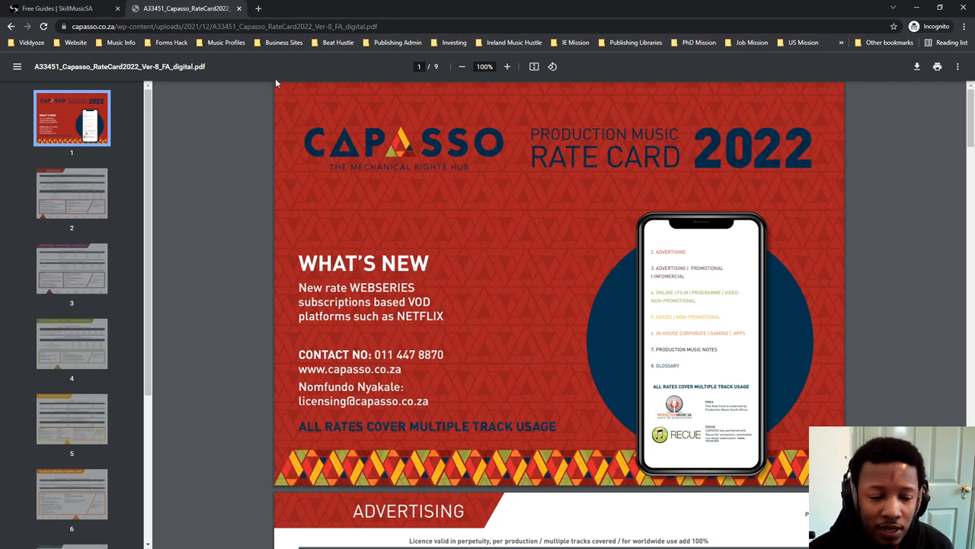
{"action": "mouse_move", "coordinate": [269, 102]}
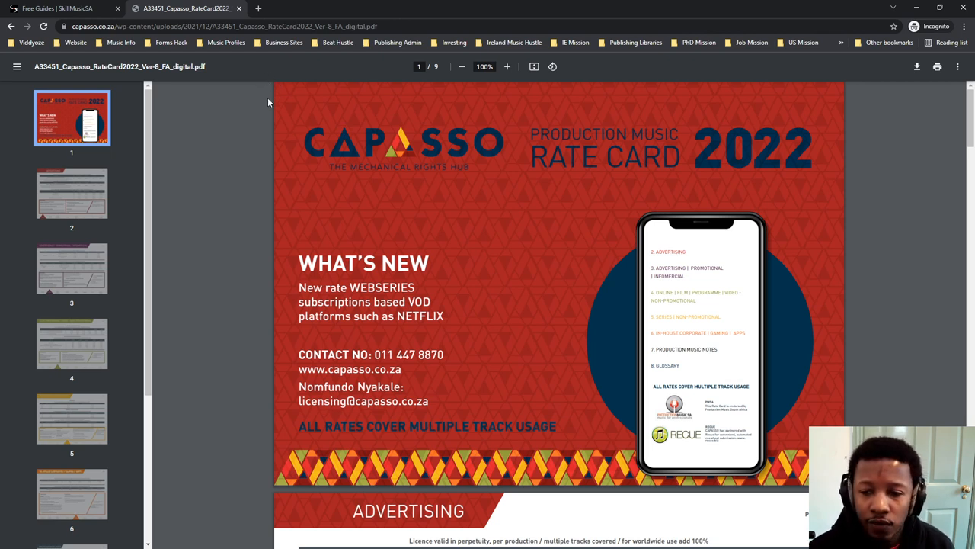
{"action": "mouse_move", "coordinate": [261, 114]}
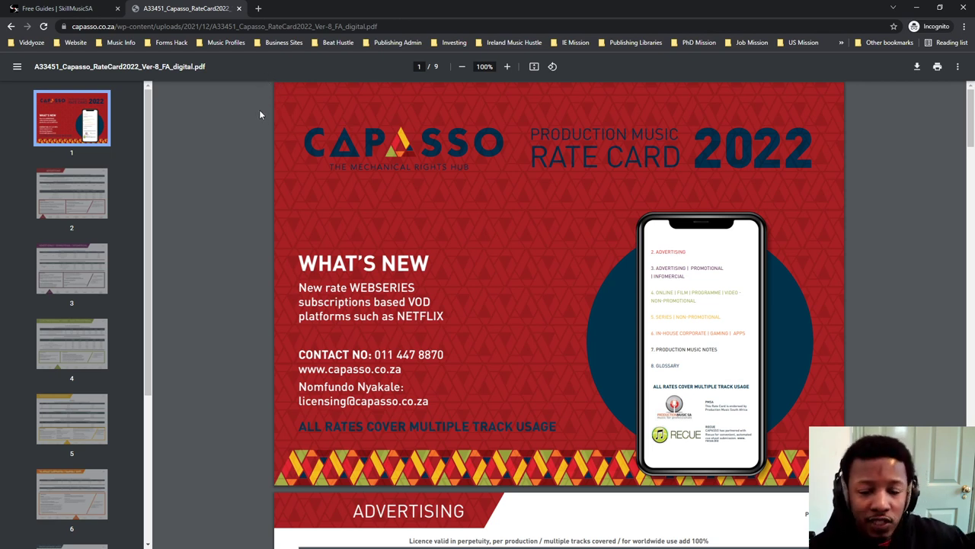
{"action": "mouse_move", "coordinate": [192, 208]}
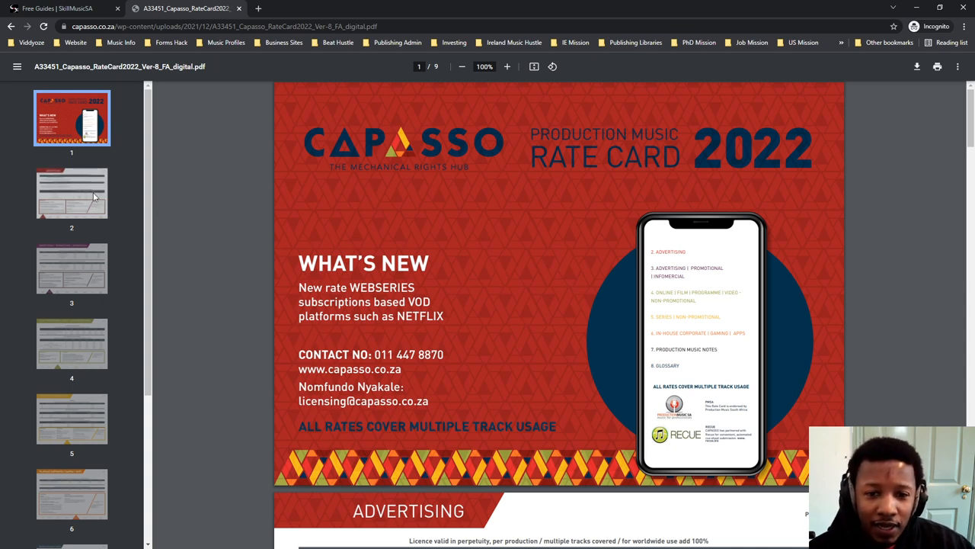
- Jump to page 2, the Advertising rates and concessions, via its sidebar thumbnail
{"action": "left_click", "coordinate": [71, 193]}
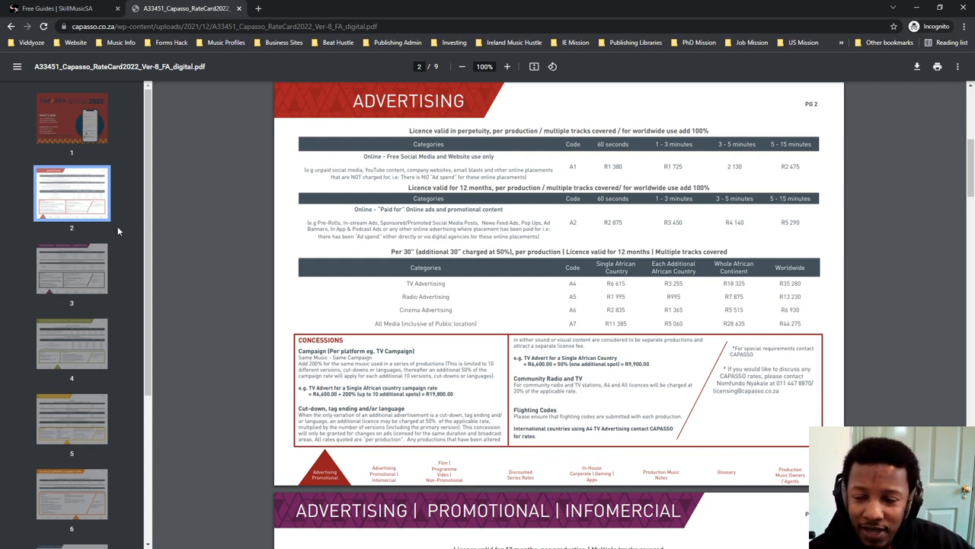
{"action": "mouse_move", "coordinate": [387, 195]}
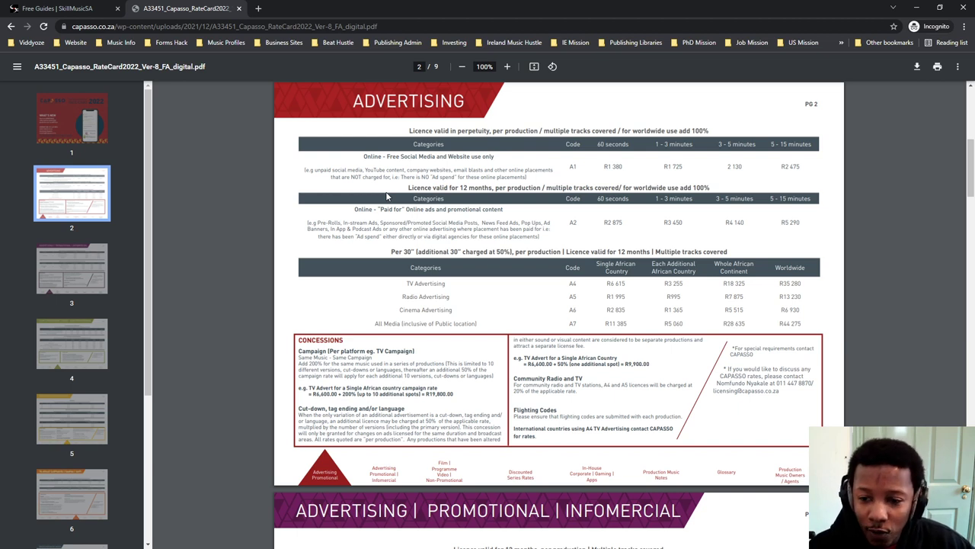
{"action": "mouse_move", "coordinate": [835, 115]}
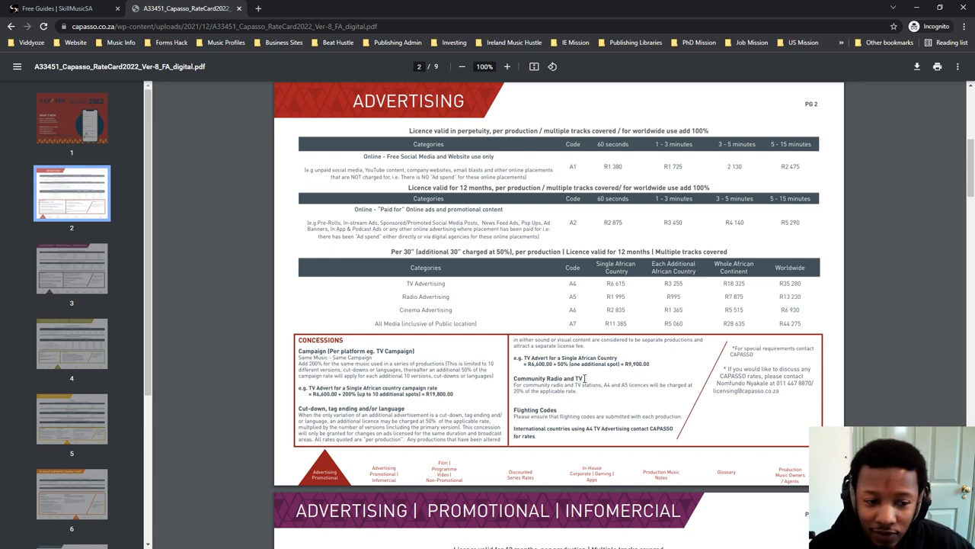
{"action": "mouse_move", "coordinate": [585, 379]}
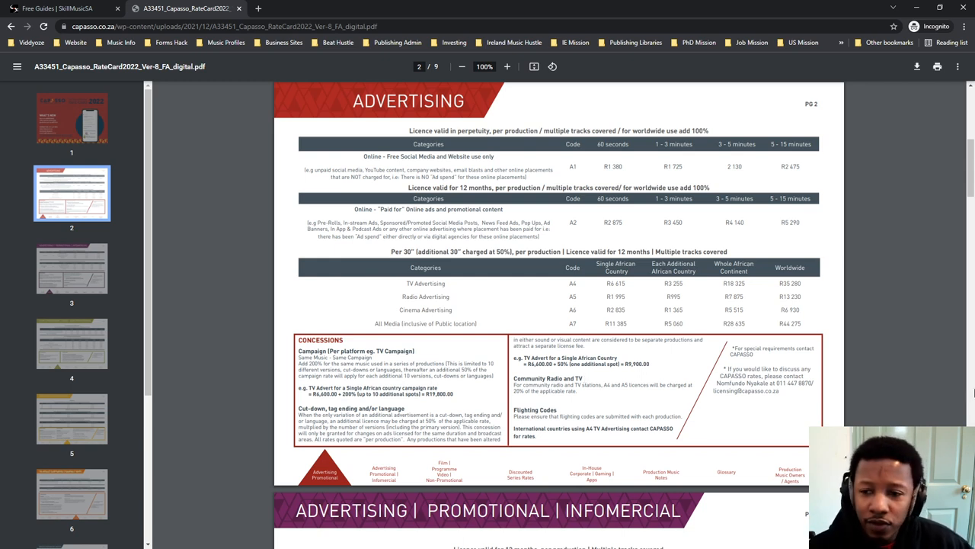
{"action": "mouse_move", "coordinate": [485, 371]}
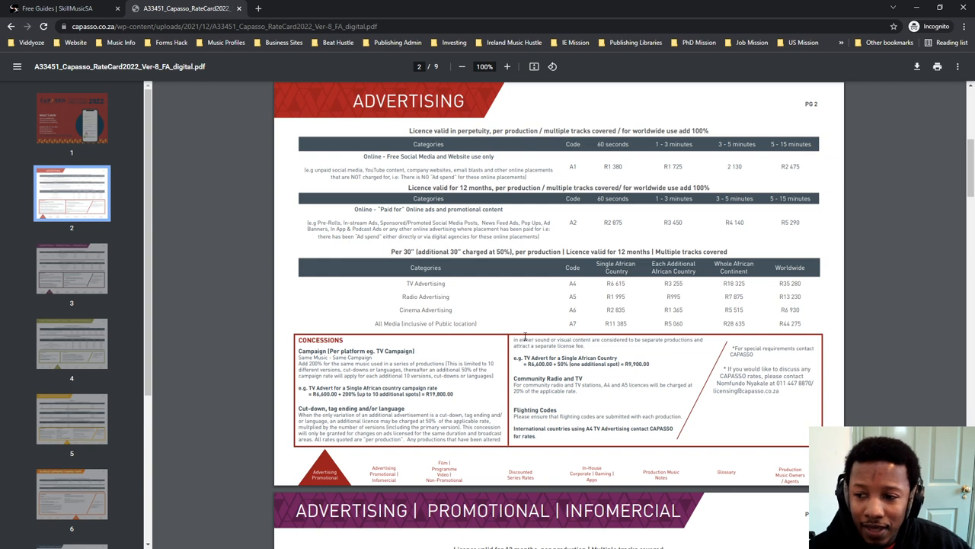
{"action": "mouse_move", "coordinate": [419, 123]}
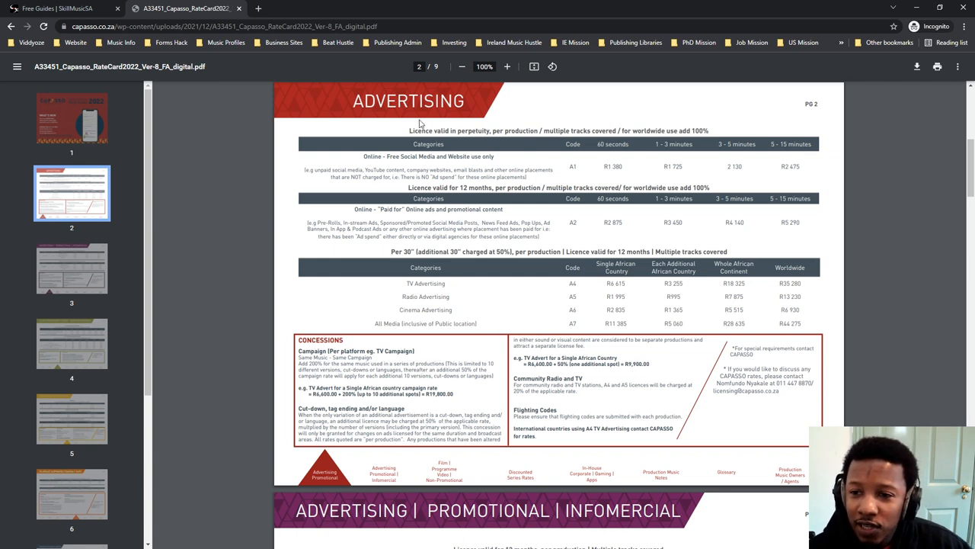
{"action": "mouse_move", "coordinate": [385, 147]}
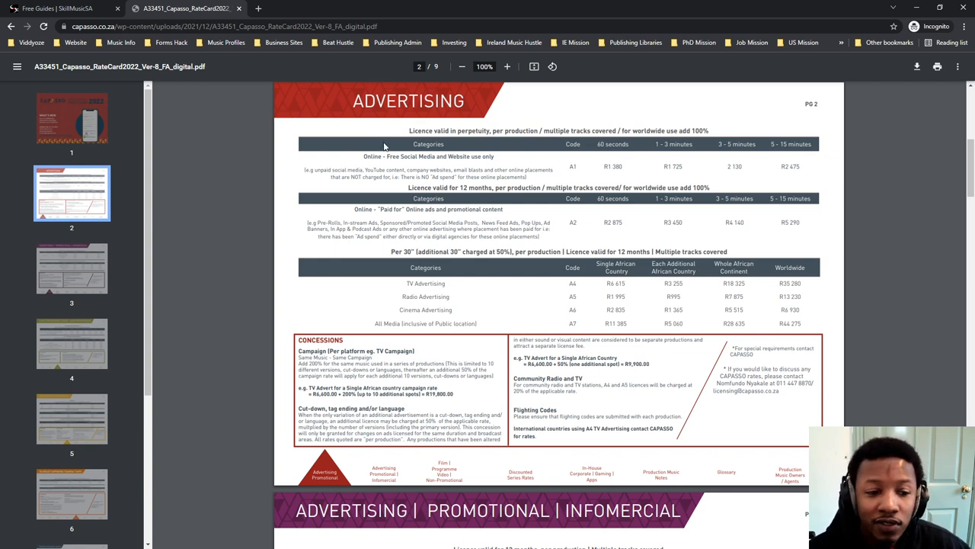
- Highlight the Radio Advertising single-country rate and settle on page 2's Concessions block
{"action": "scroll", "scroll_direction": "down", "scroll_amount": 3}
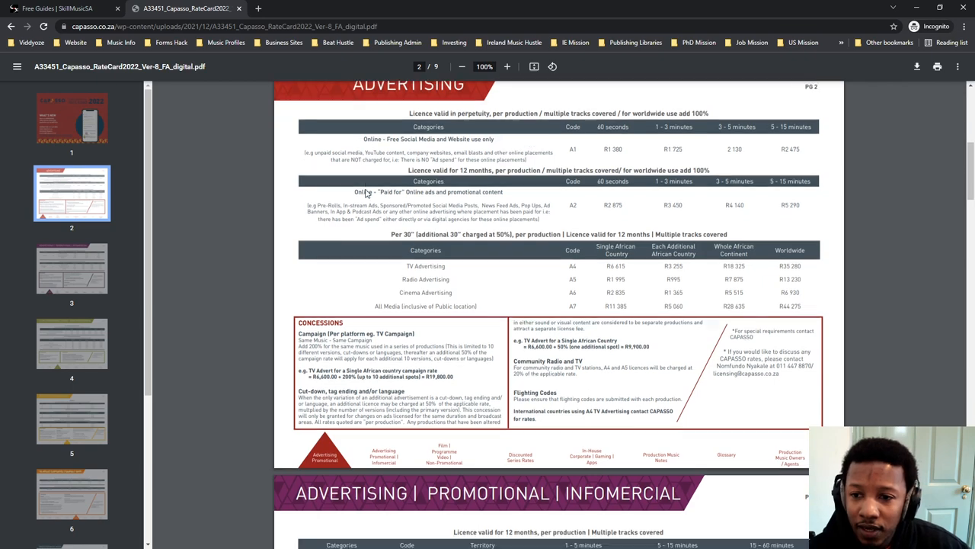
{"action": "scroll", "scroll_direction": "up", "scroll_amount": 3}
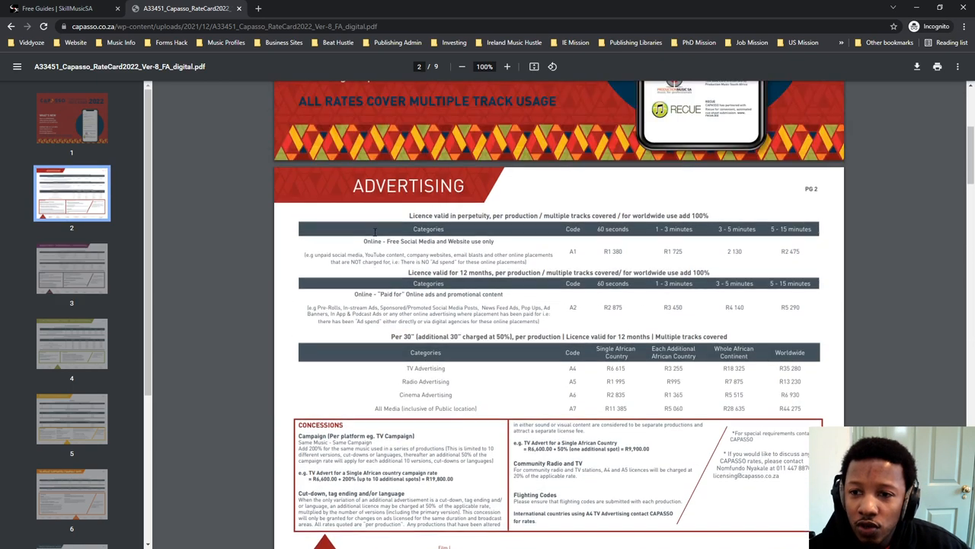
{"action": "scroll", "scroll_direction": "down", "scroll_amount": 3}
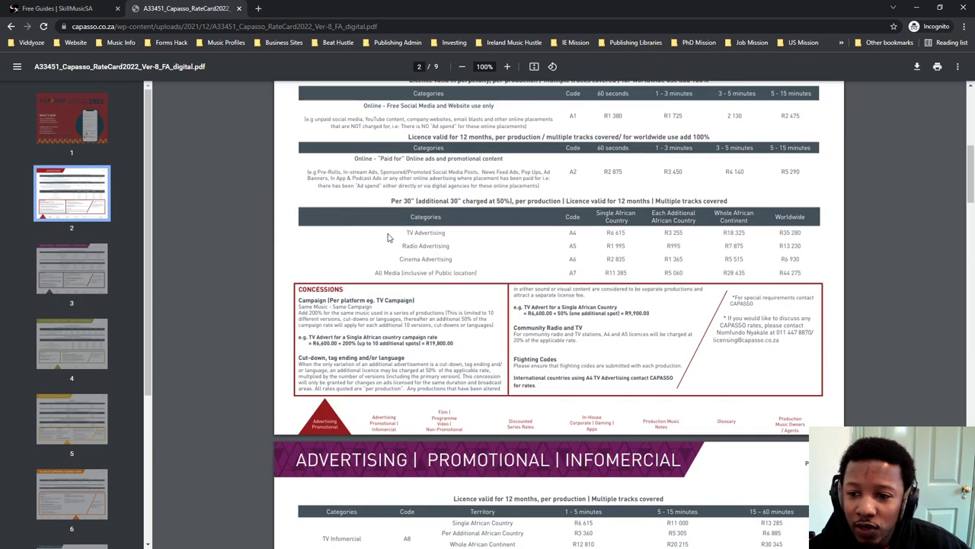
{"action": "scroll", "scroll_direction": "up", "scroll_amount": 3}
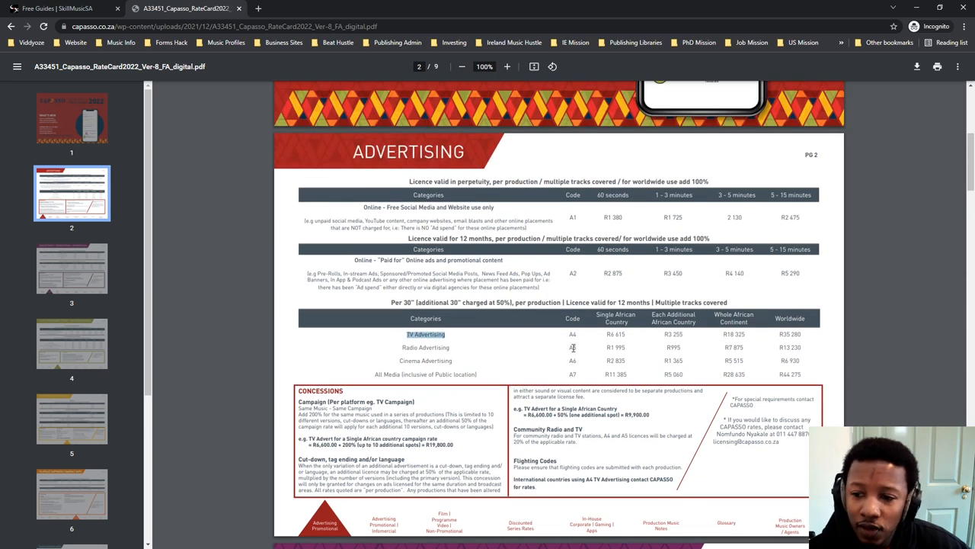
{"action": "mouse_move", "coordinate": [288, 373]}
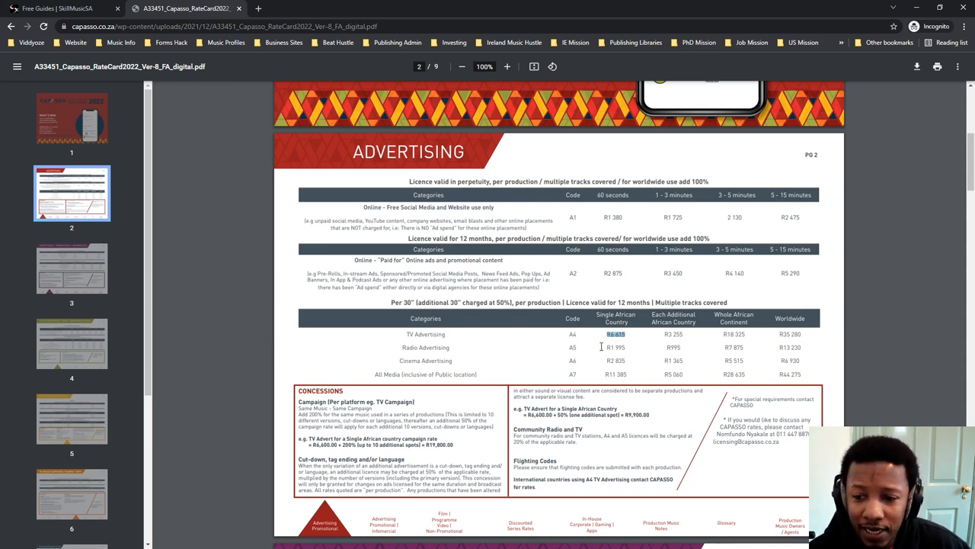
{"action": "left_click", "coordinate": [616, 347]}
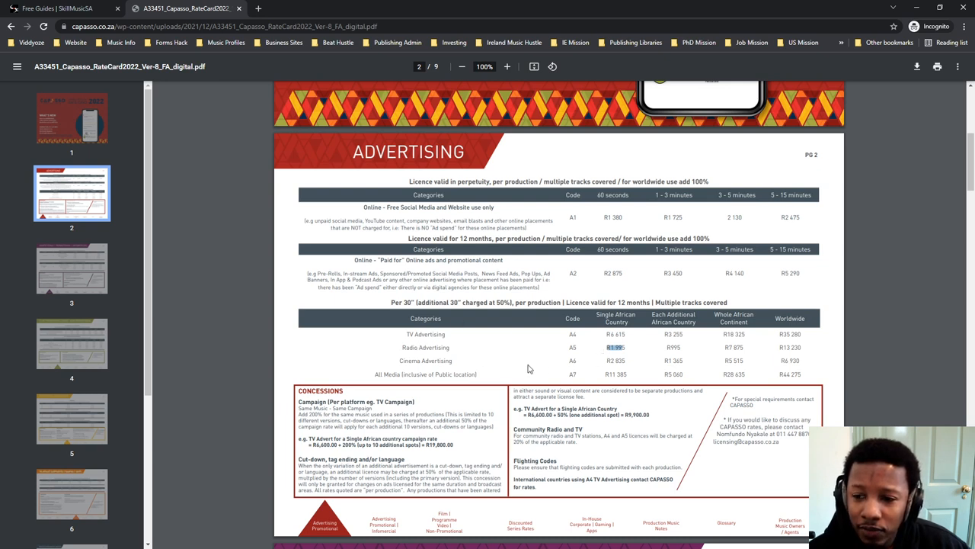
{"action": "mouse_move", "coordinate": [412, 363]}
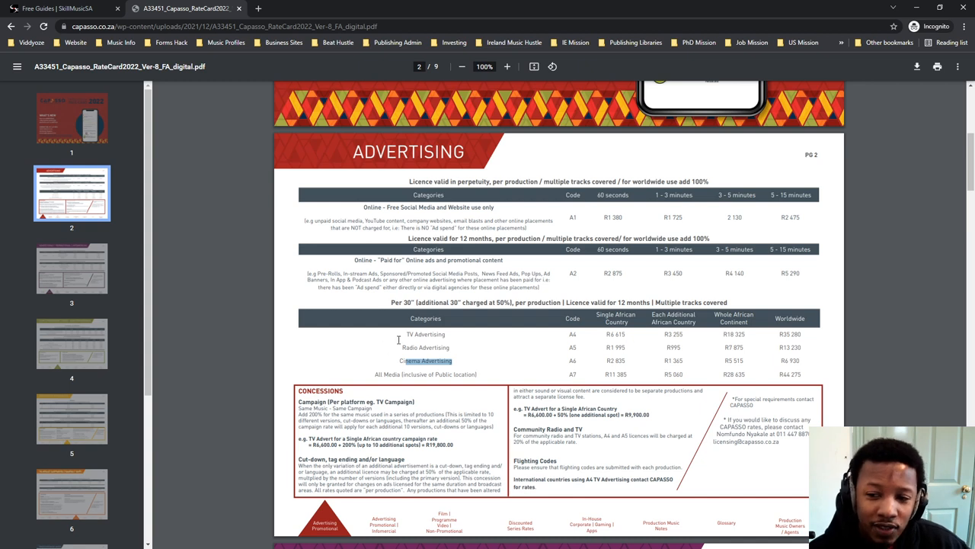
{"action": "mouse_move", "coordinate": [460, 331]}
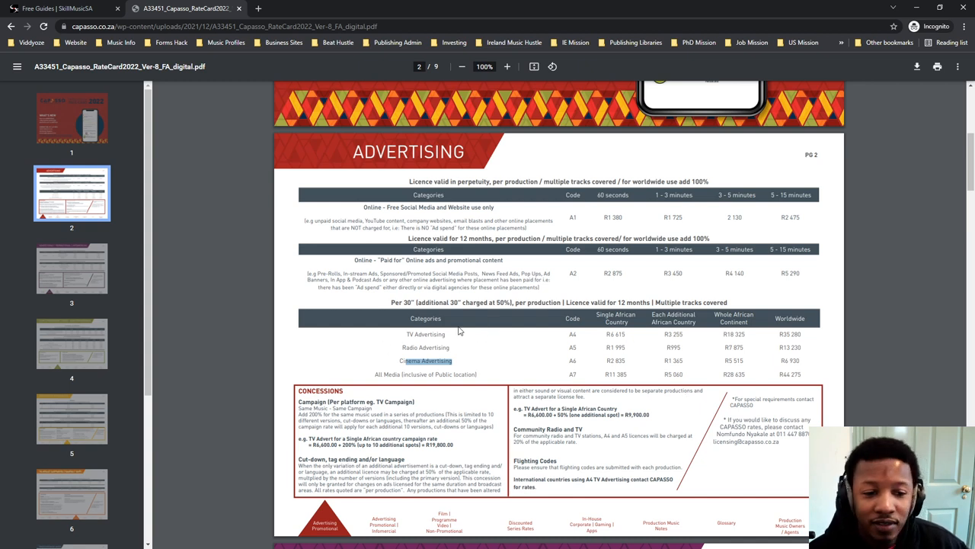
{"action": "mouse_move", "coordinate": [534, 333]}
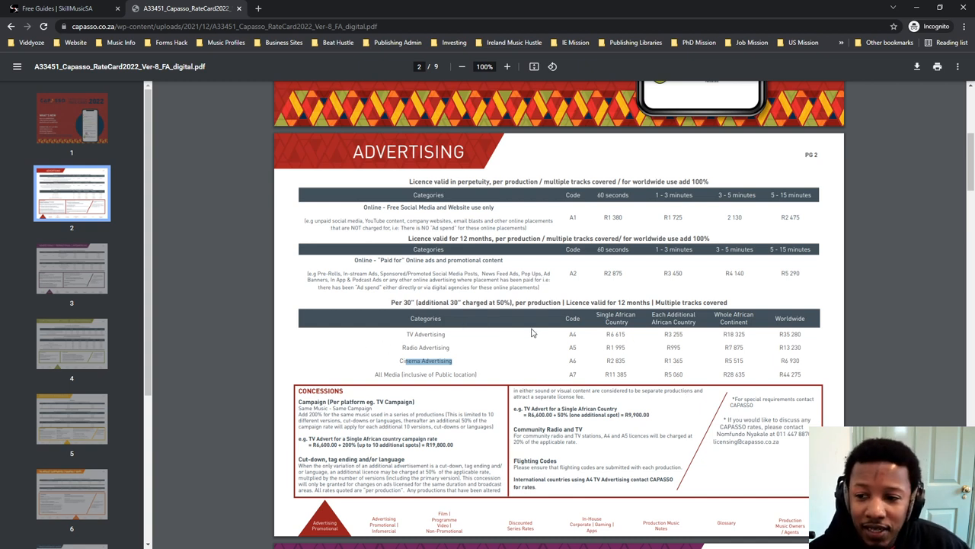
{"action": "scroll", "scroll_direction": "down", "scroll_amount": 3}
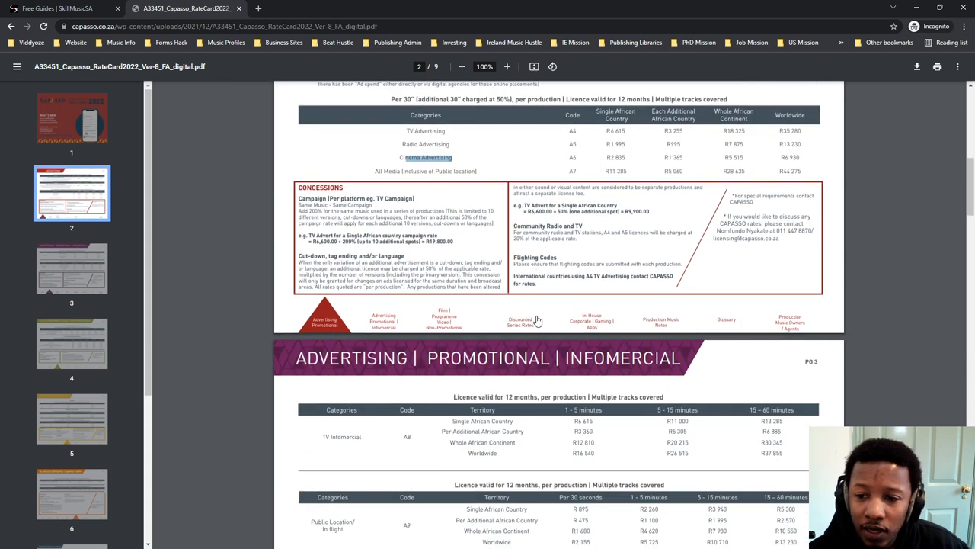
{"action": "scroll", "scroll_direction": "up", "scroll_amount": 3}
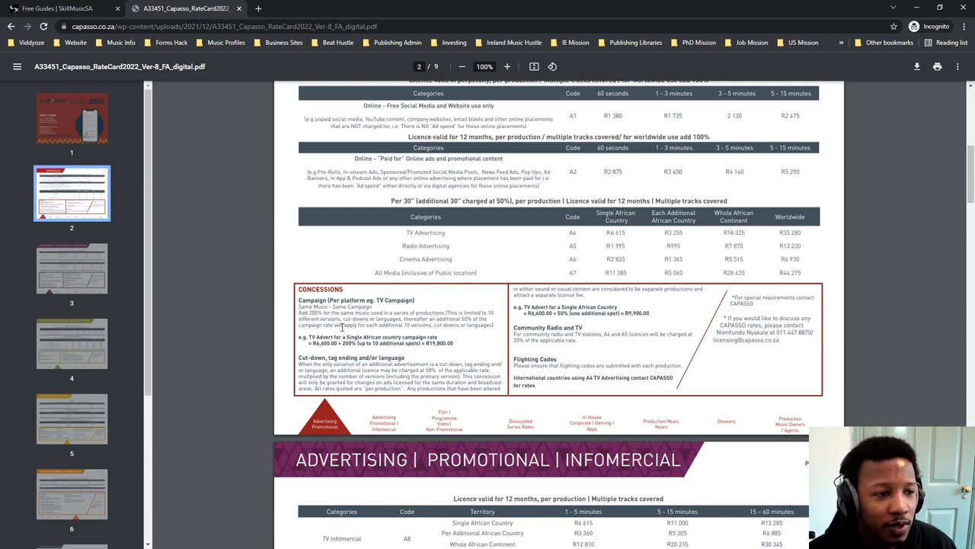
- Zoom the PDF in two levels and read through page 2's concessions
{"action": "left_click", "coordinate": [507, 66]}
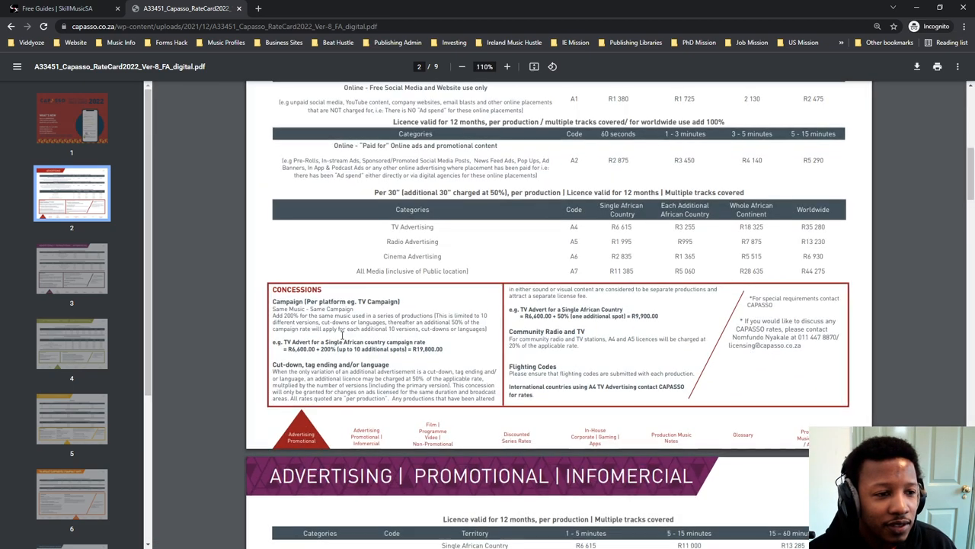
{"action": "left_click", "coordinate": [507, 67]}
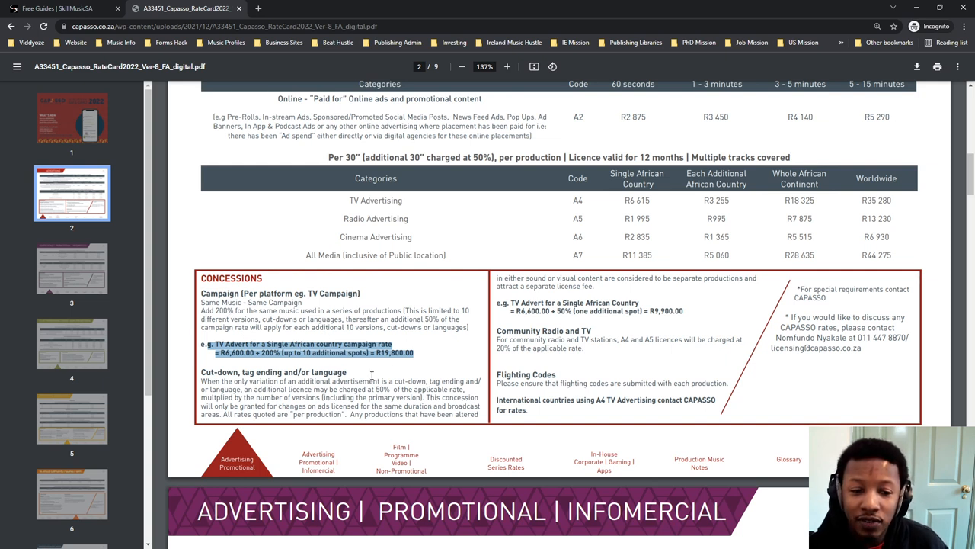
{"action": "mouse_move", "coordinate": [432, 365]}
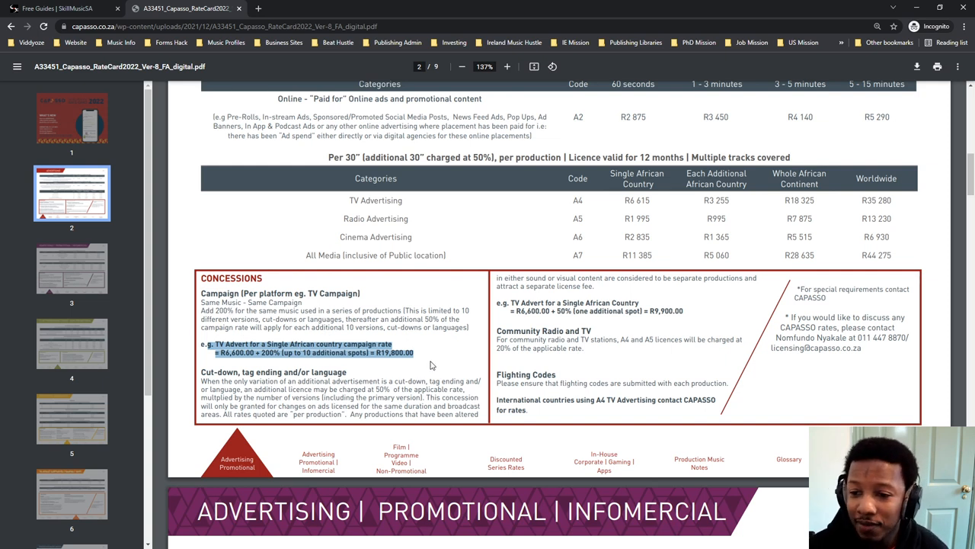
{"action": "scroll", "scroll_direction": "down", "scroll_amount": 3}
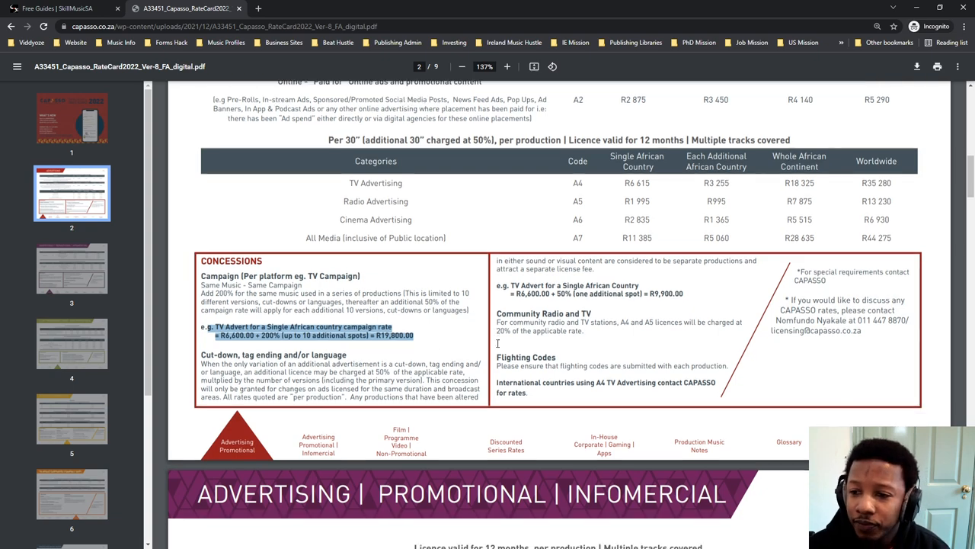
{"action": "scroll", "scroll_direction": "down", "scroll_amount": 3}
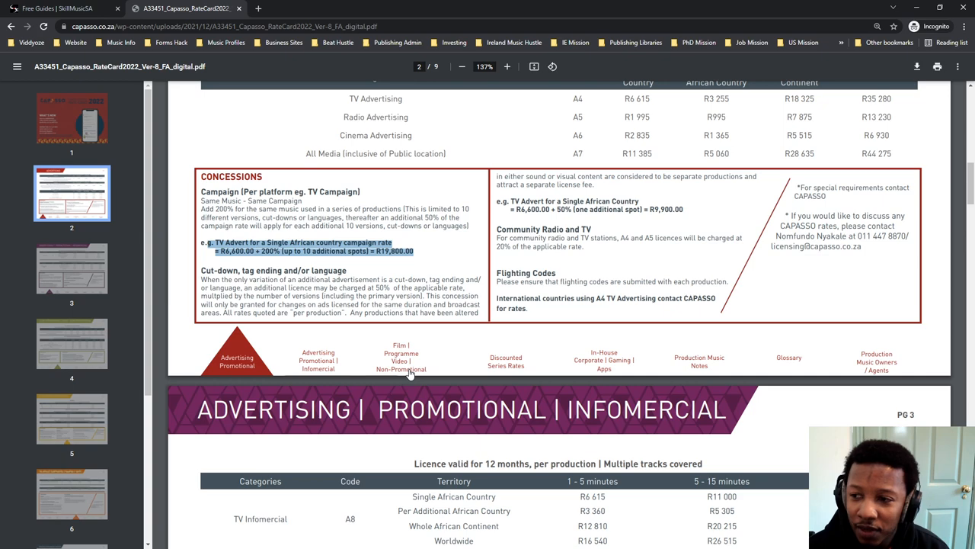
{"action": "scroll", "scroll_direction": "up", "scroll_amount": 3}
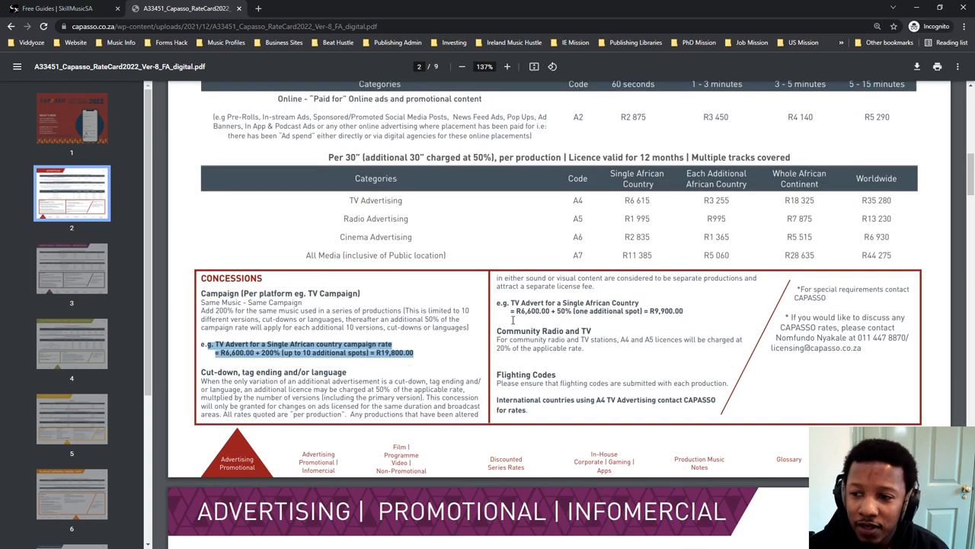
{"action": "mouse_move", "coordinate": [478, 225]}
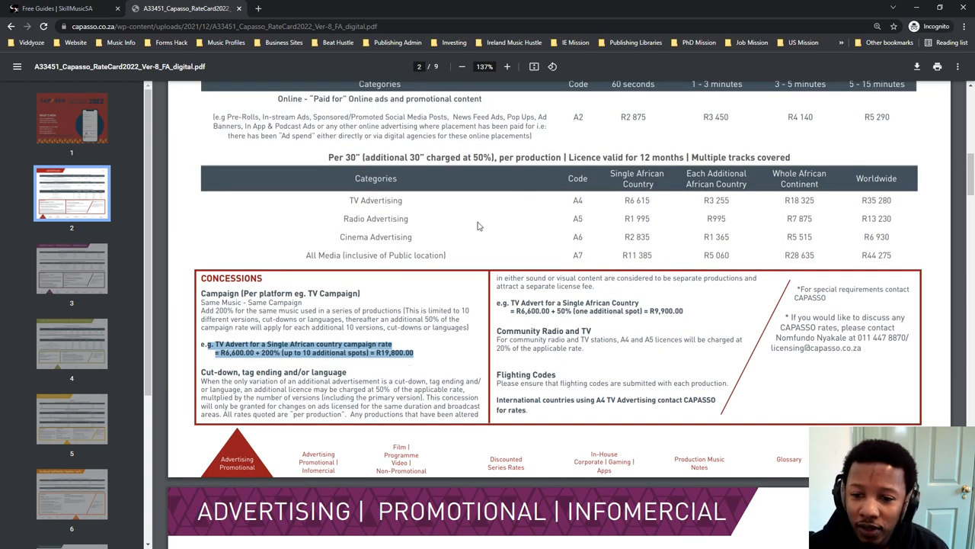
{"action": "scroll", "scroll_direction": "down", "scroll_amount": 3}
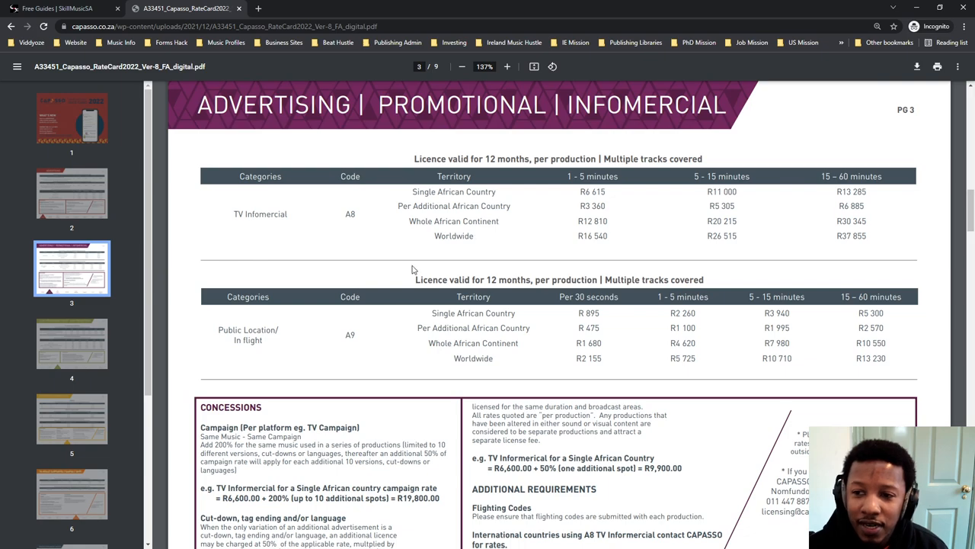
{"action": "mouse_move", "coordinate": [410, 286]}
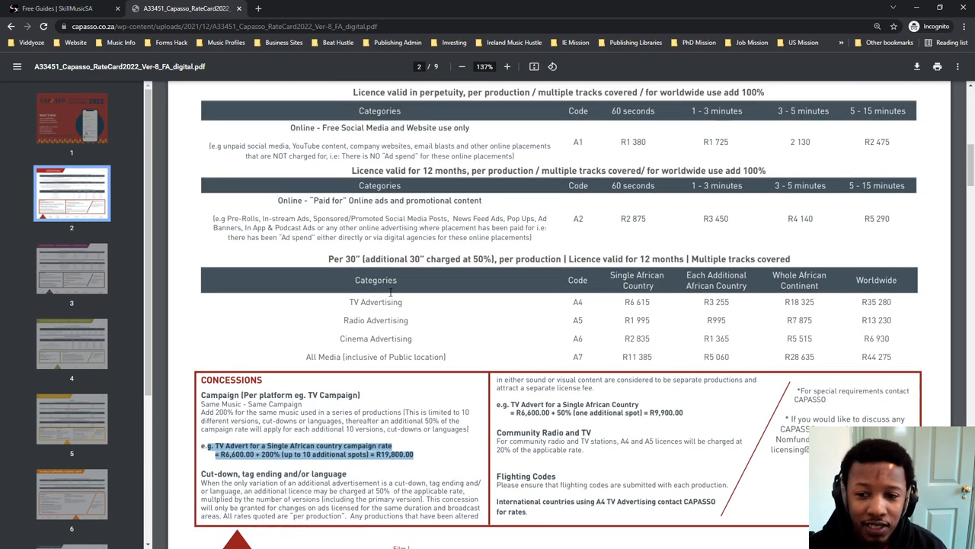
{"action": "scroll", "scroll_direction": "up", "scroll_amount": 3}
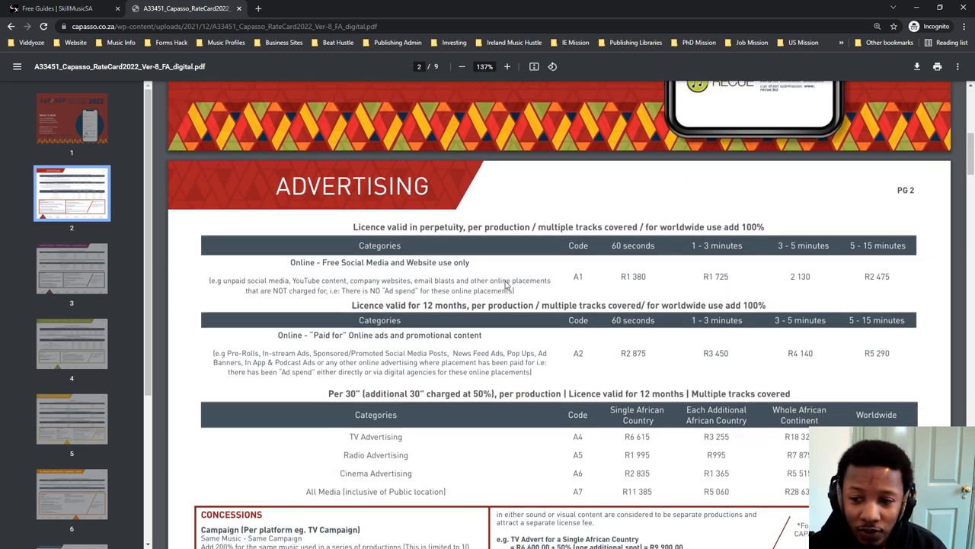
- Select page 3's R 895 single-country rate, then continue down to page 4
{"action": "scroll", "scroll_direction": "down", "scroll_amount": 3}
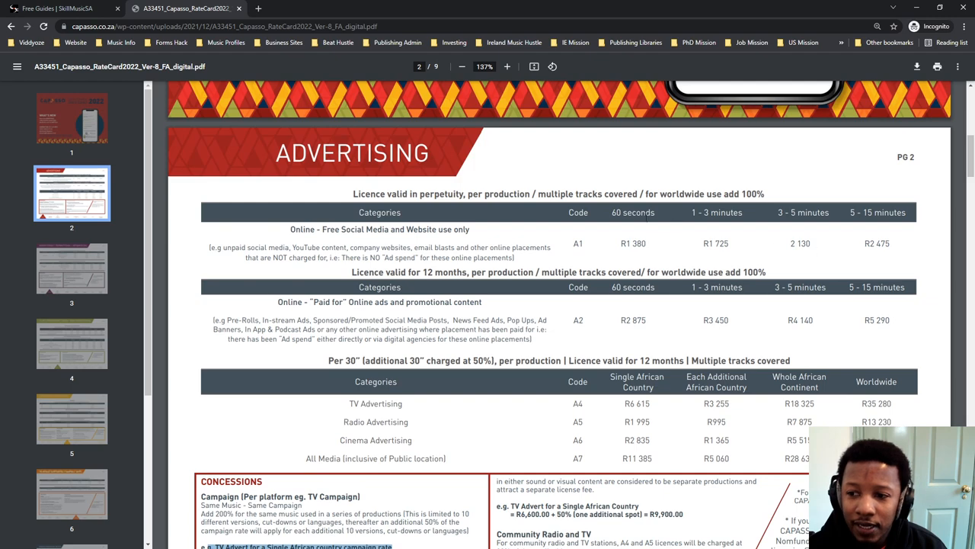
{"action": "scroll", "scroll_direction": "down", "scroll_amount": 3}
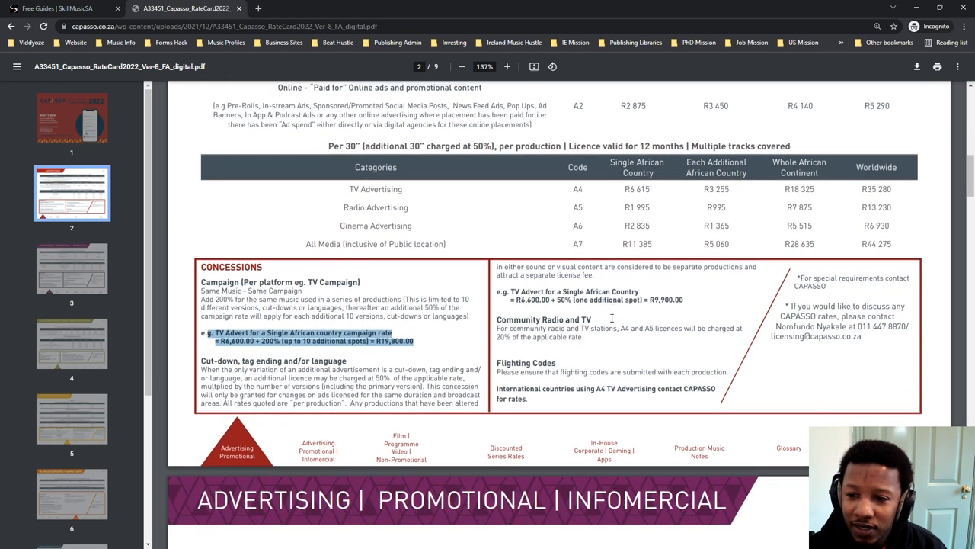
{"action": "scroll", "scroll_direction": "down", "scroll_amount": 3}
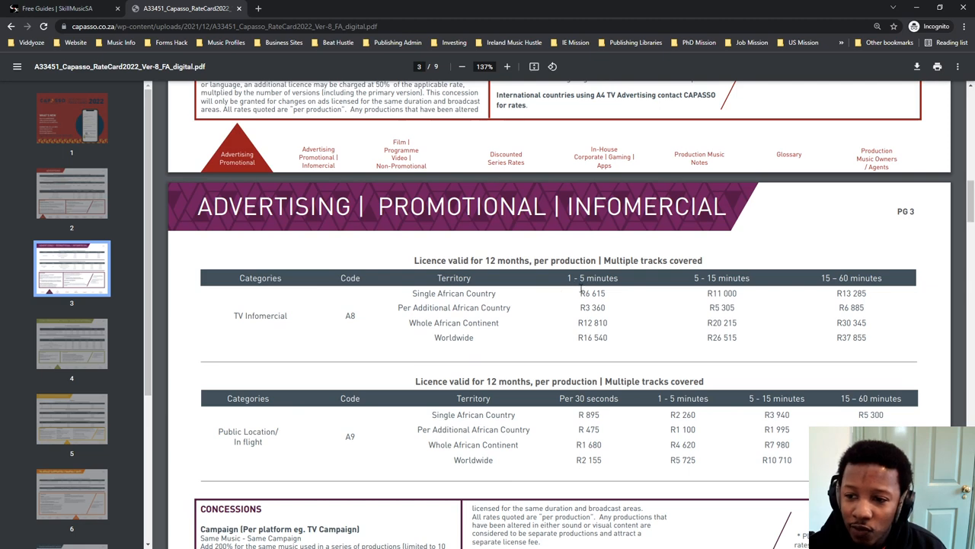
{"action": "scroll", "scroll_direction": "down", "scroll_amount": 3}
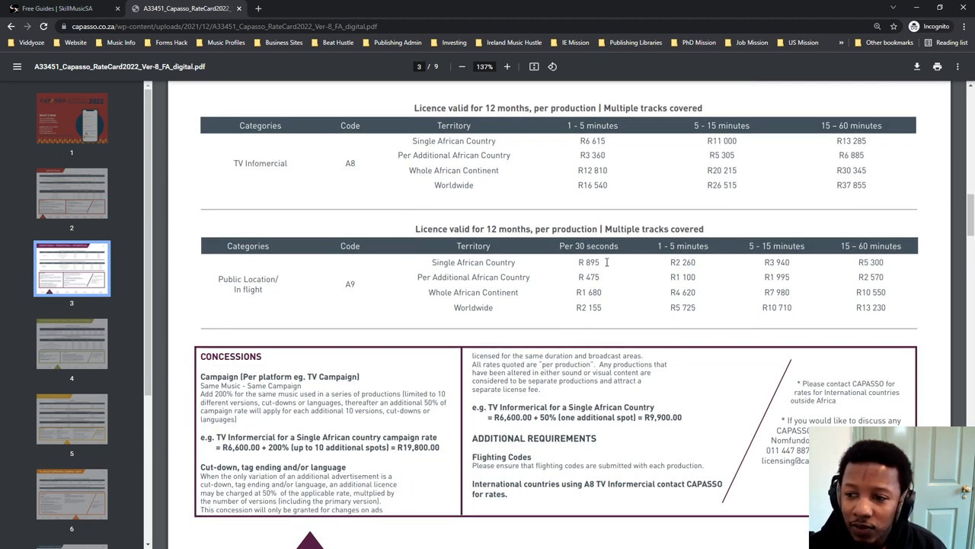
{"action": "double_click", "coordinate": [588, 262]}
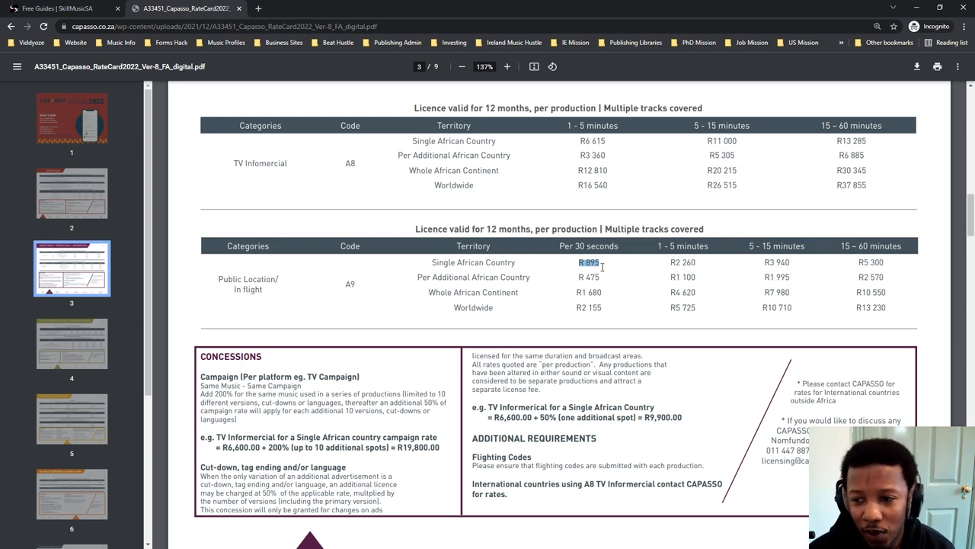
{"action": "scroll", "scroll_direction": "down", "scroll_amount": 3}
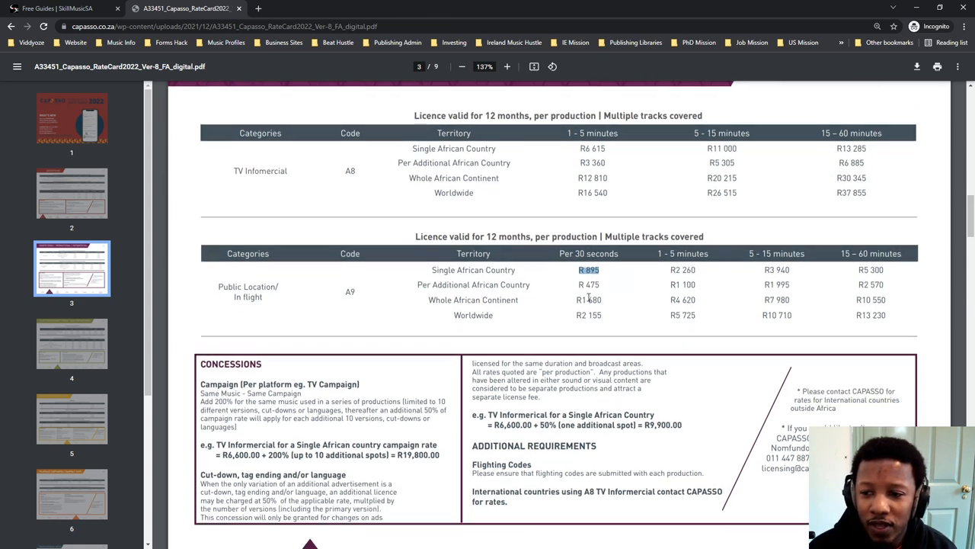
{"action": "scroll", "scroll_direction": "down", "scroll_amount": 3}
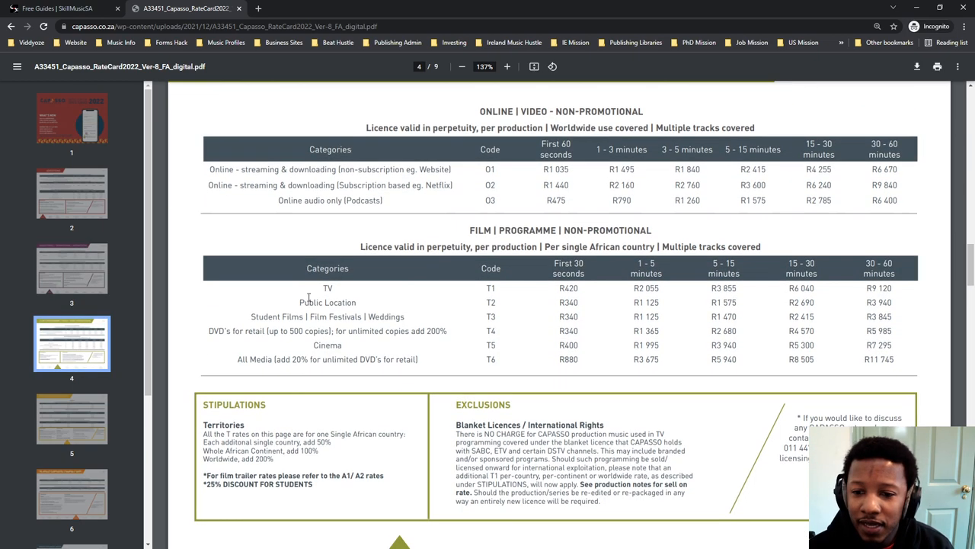
{"action": "mouse_move", "coordinate": [555, 285]}
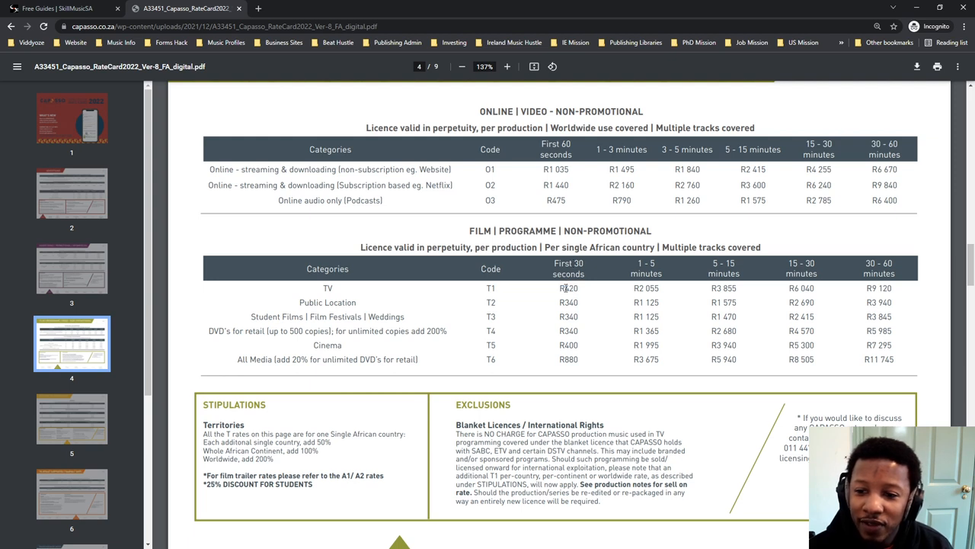
{"action": "double_click", "coordinate": [568, 288]}
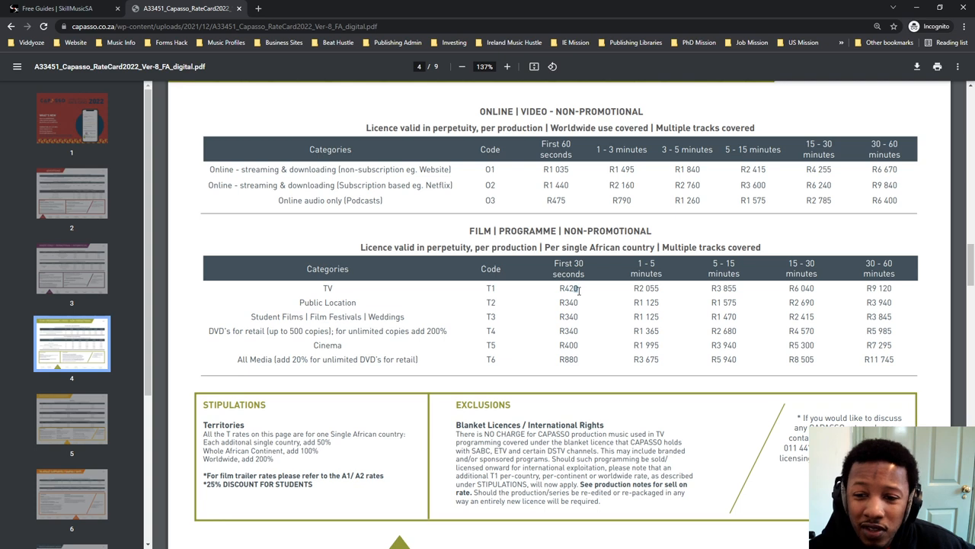
{"action": "double_click", "coordinate": [568, 288]}
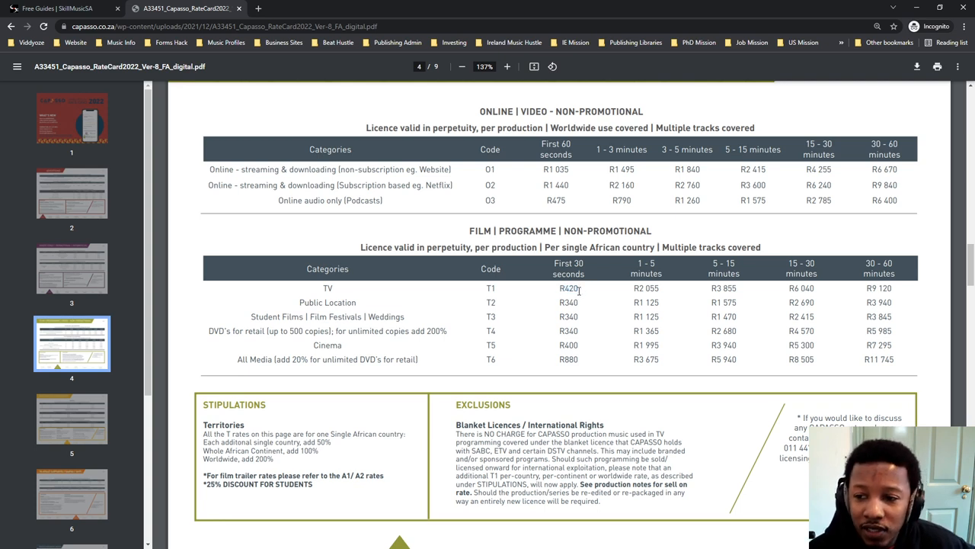
{"action": "double_click", "coordinate": [569, 288]}
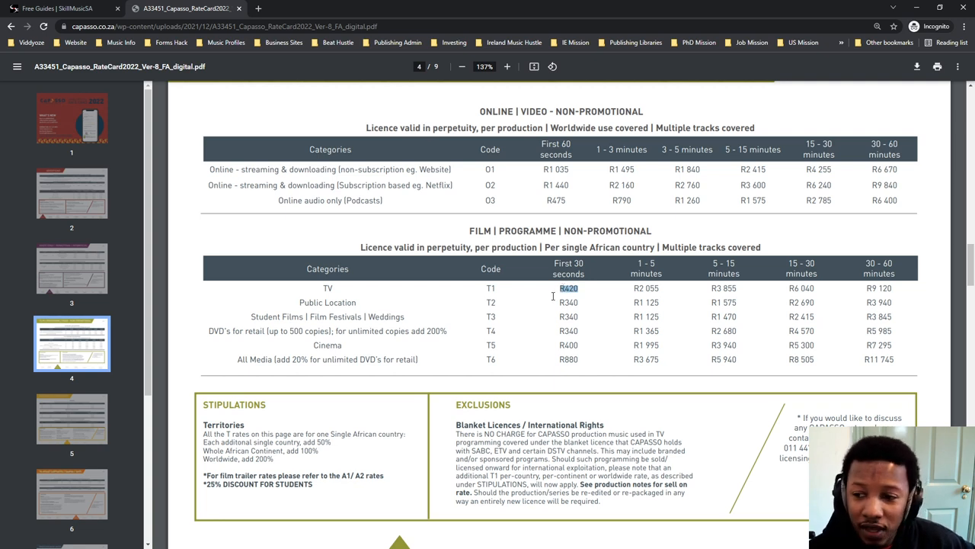
{"action": "mouse_move", "coordinate": [604, 301]}
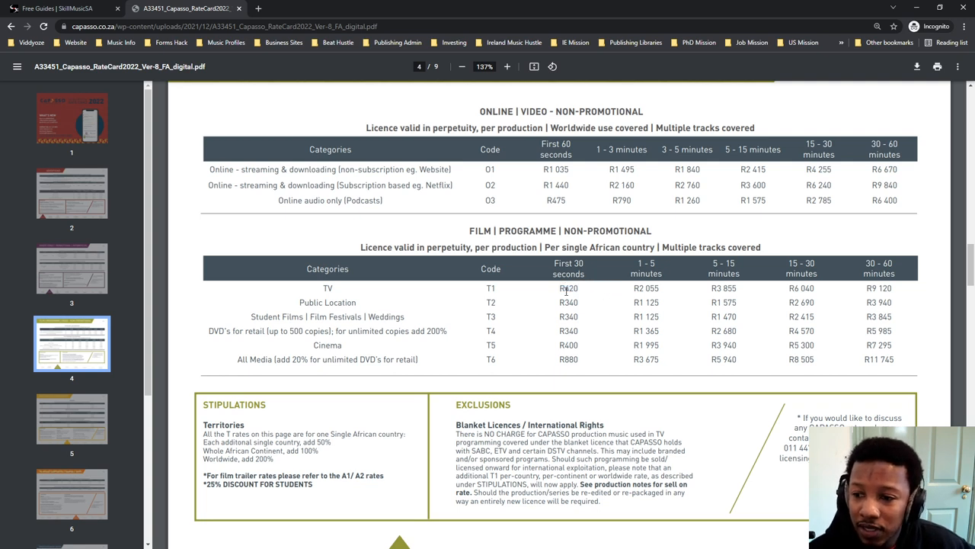
{"action": "double_click", "coordinate": [569, 288]}
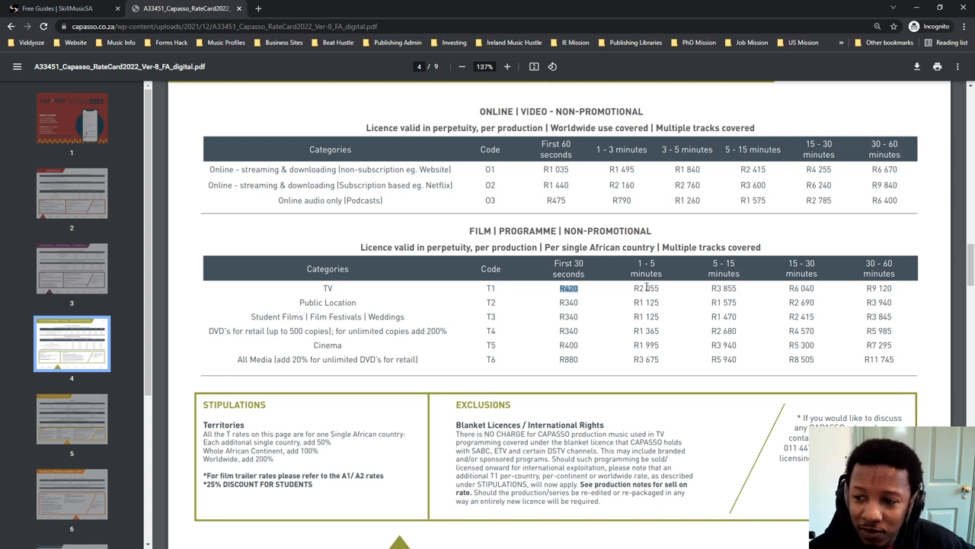
{"action": "left_click", "coordinate": [647, 288]}
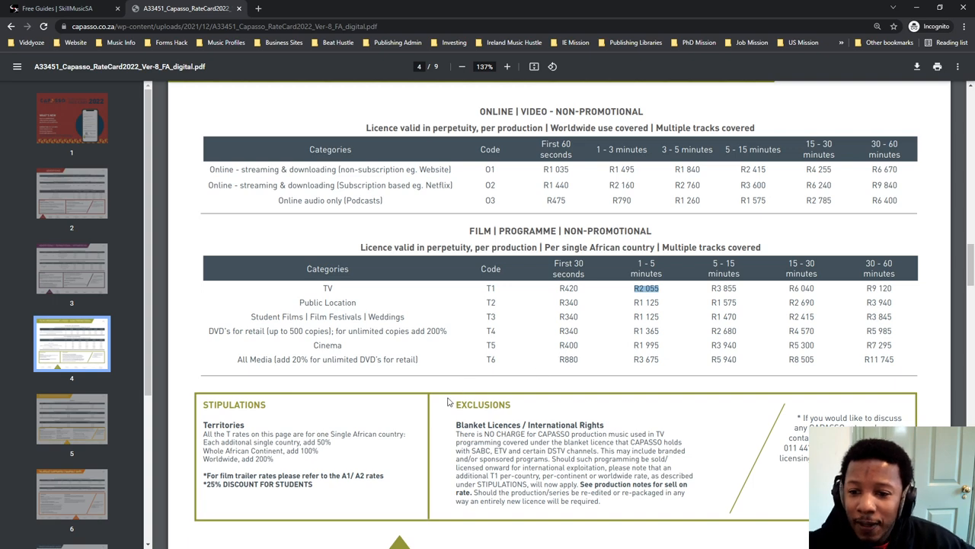
{"action": "mouse_move", "coordinate": [525, 322]}
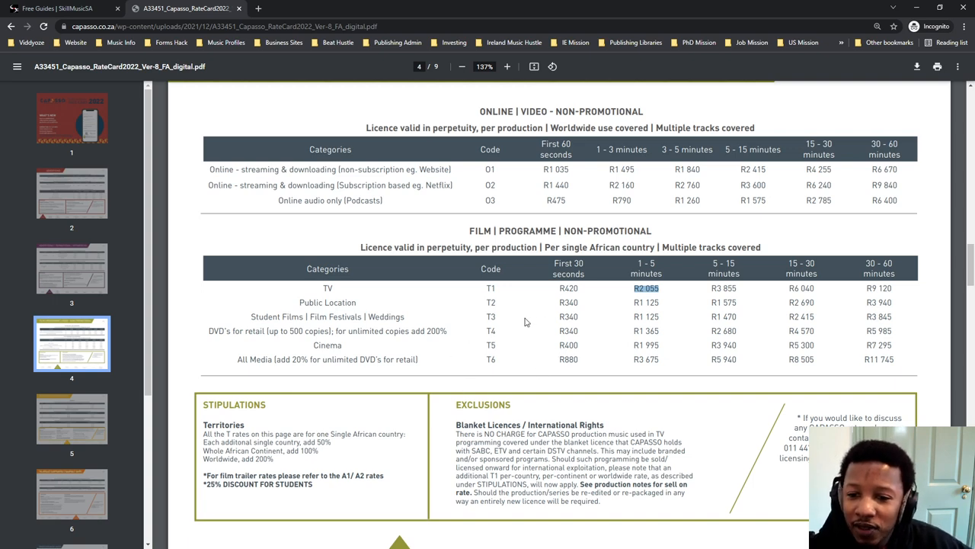
{"action": "scroll", "scroll_direction": "down", "scroll_amount": 3}
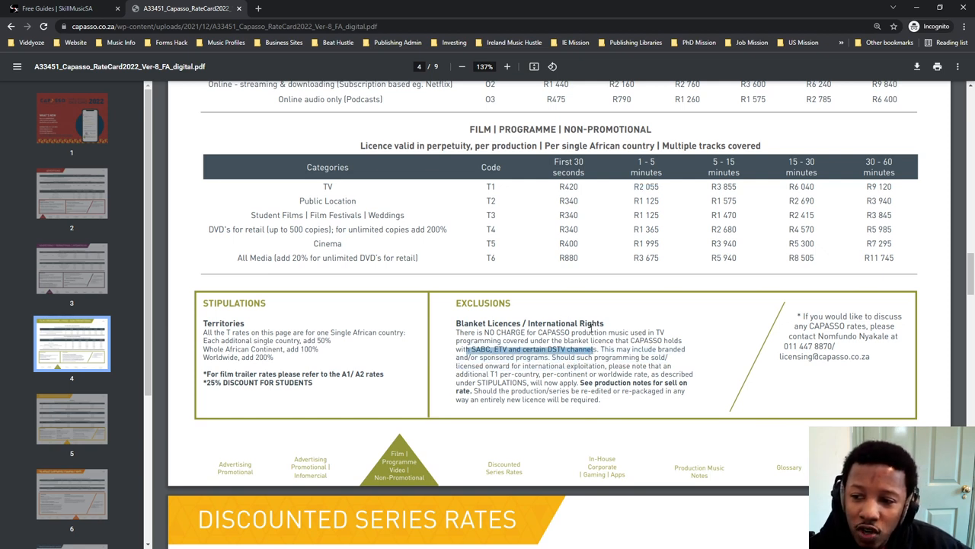
{"action": "mouse_move", "coordinate": [528, 188]}
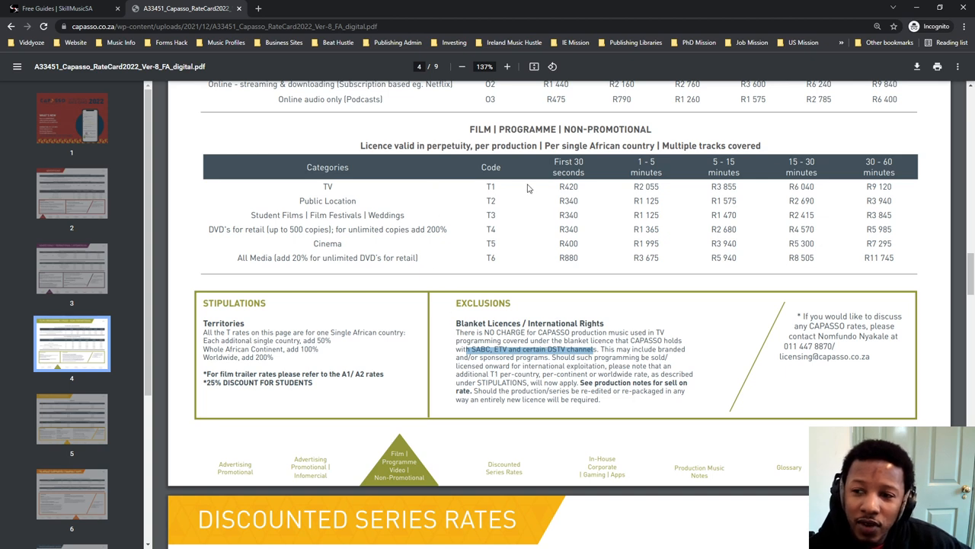
{"action": "mouse_move", "coordinate": [564, 312]}
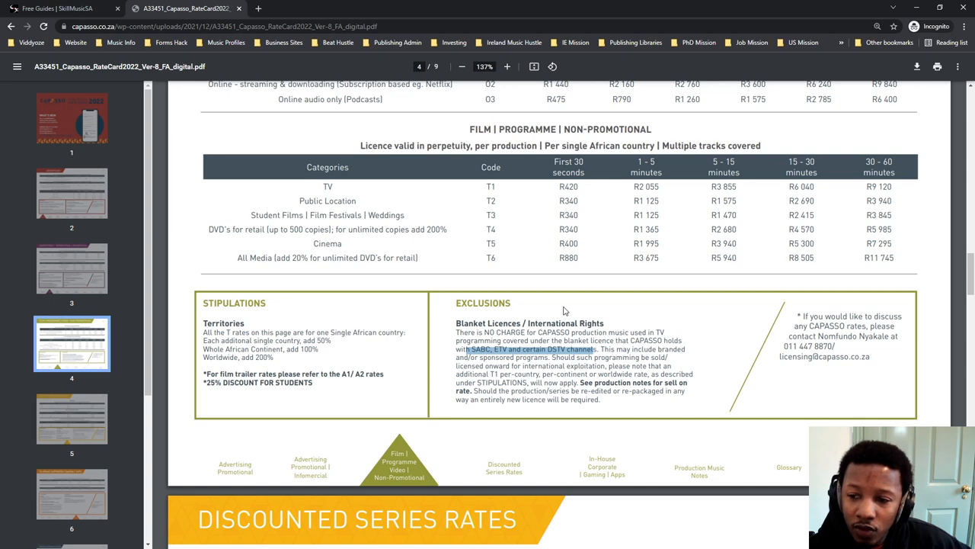
- Move past page 4's Stipulations box to the top of page 5, Discounted Series Rates
{"action": "scroll", "scroll_direction": "down", "scroll_amount": 3}
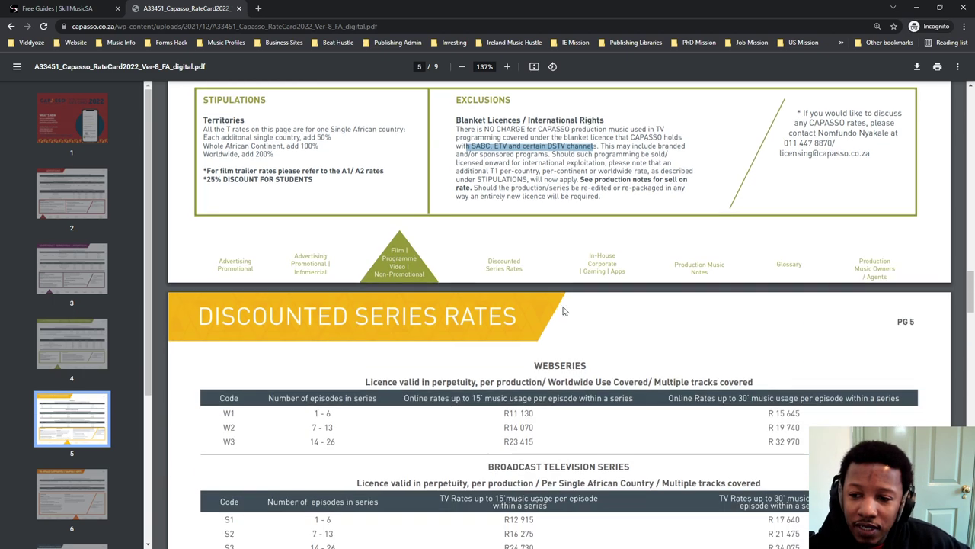
{"action": "scroll", "scroll_direction": "up", "scroll_amount": 3}
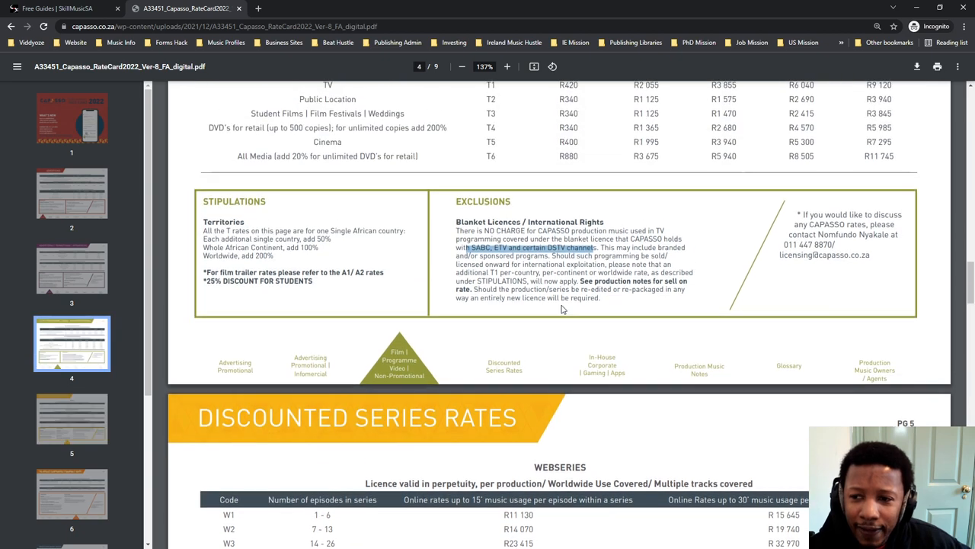
{"action": "scroll", "scroll_direction": "up", "scroll_amount": 3}
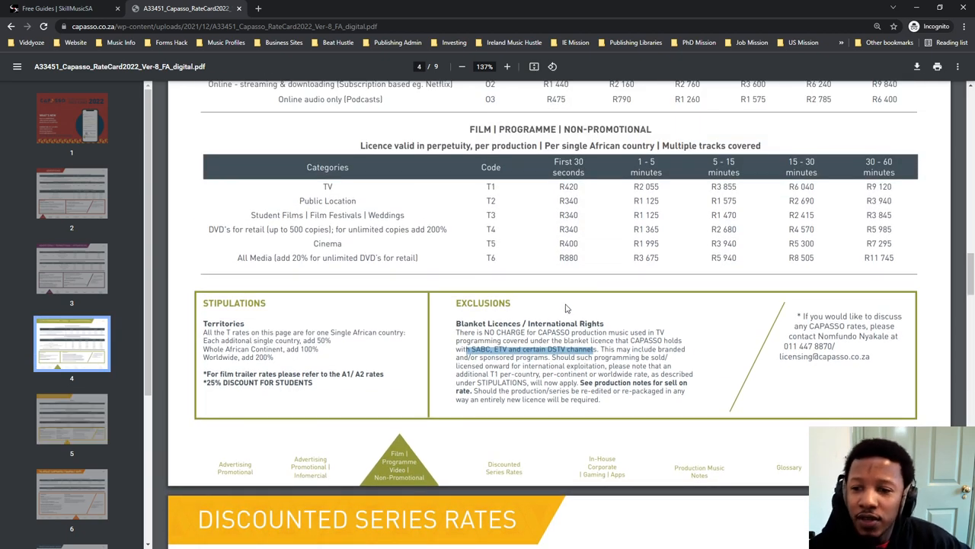
{"action": "mouse_move", "coordinate": [539, 315]}
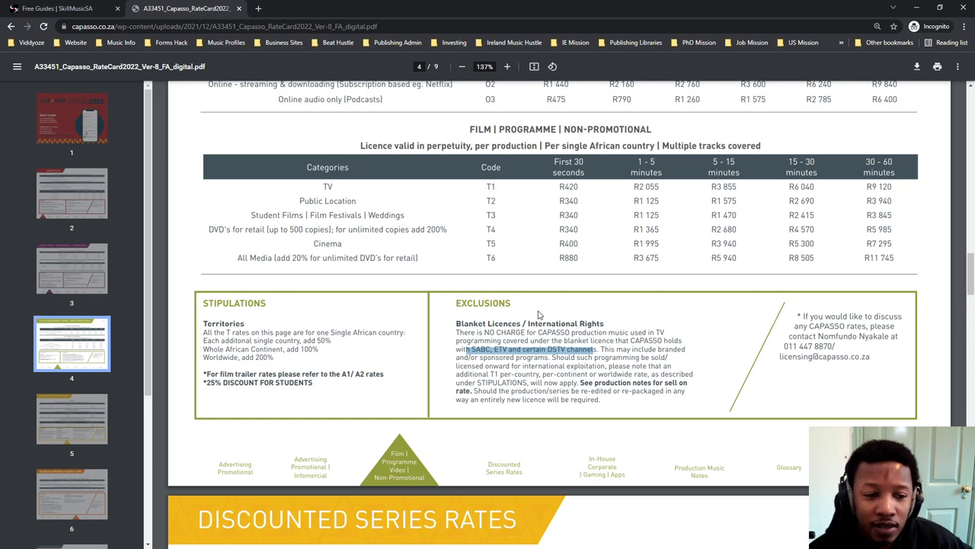
{"action": "scroll", "scroll_direction": "up", "scroll_amount": 3}
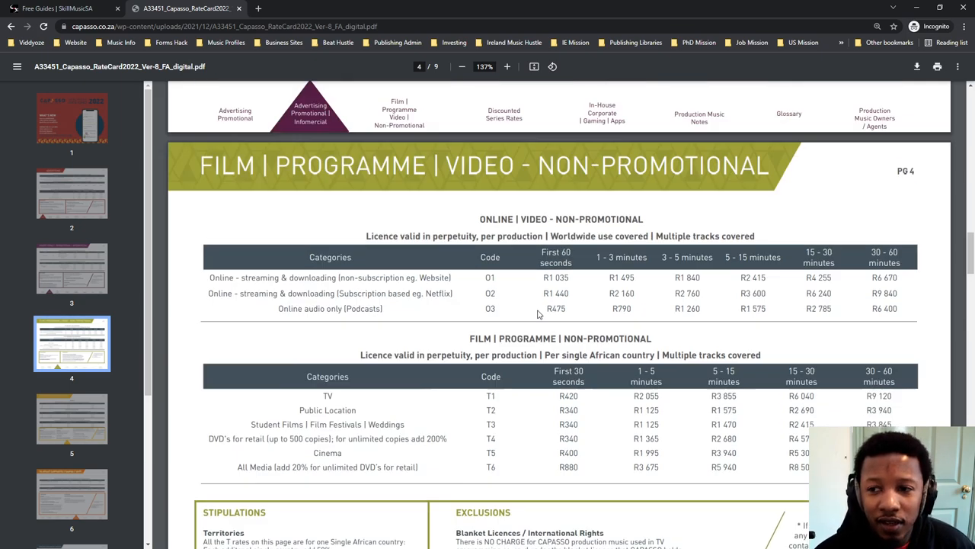
{"action": "scroll", "scroll_direction": "down", "scroll_amount": 3}
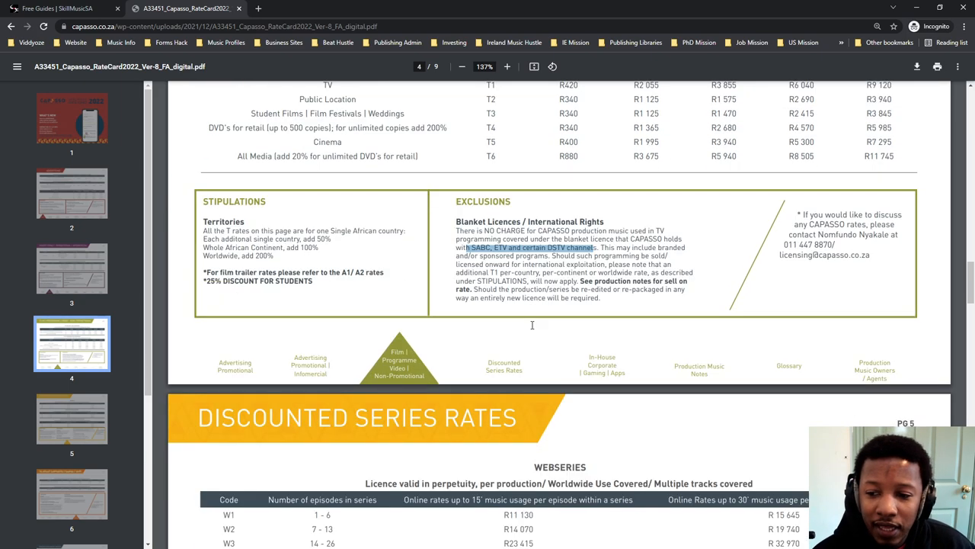
{"action": "scroll", "scroll_direction": "down", "scroll_amount": 3}
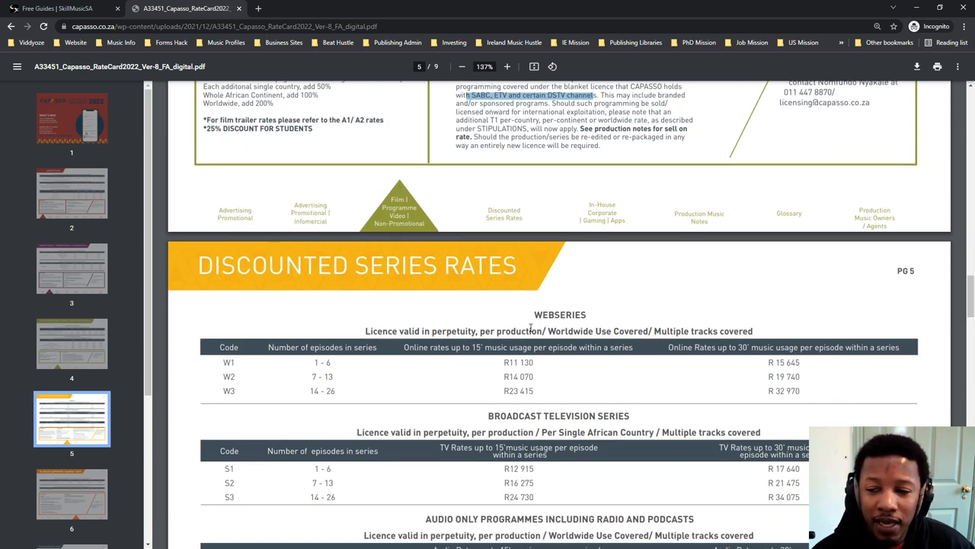
- Scroll through page 5's Webseries, Broadcast Television Series and Audio Only Programmes tables
{"action": "scroll", "scroll_direction": "down", "scroll_amount": 3}
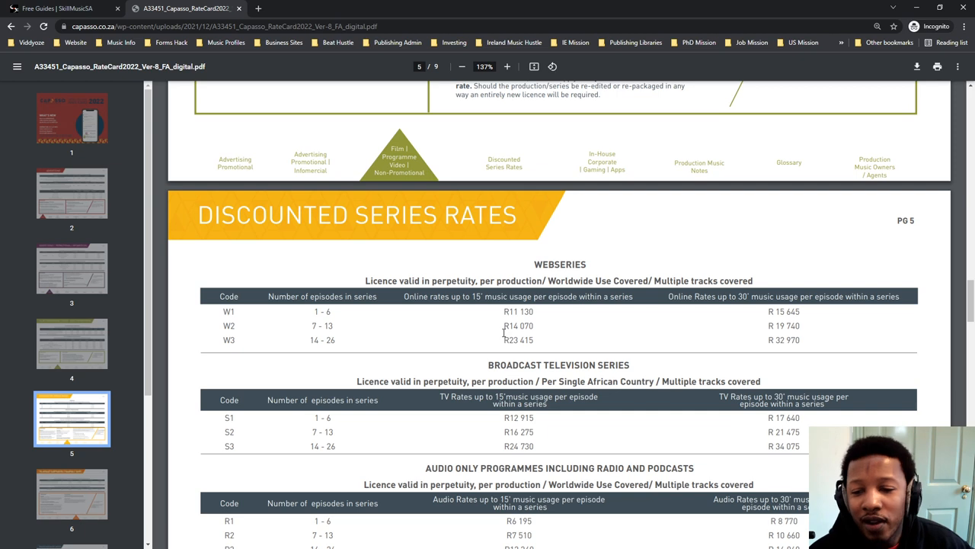
{"action": "mouse_move", "coordinate": [489, 373]}
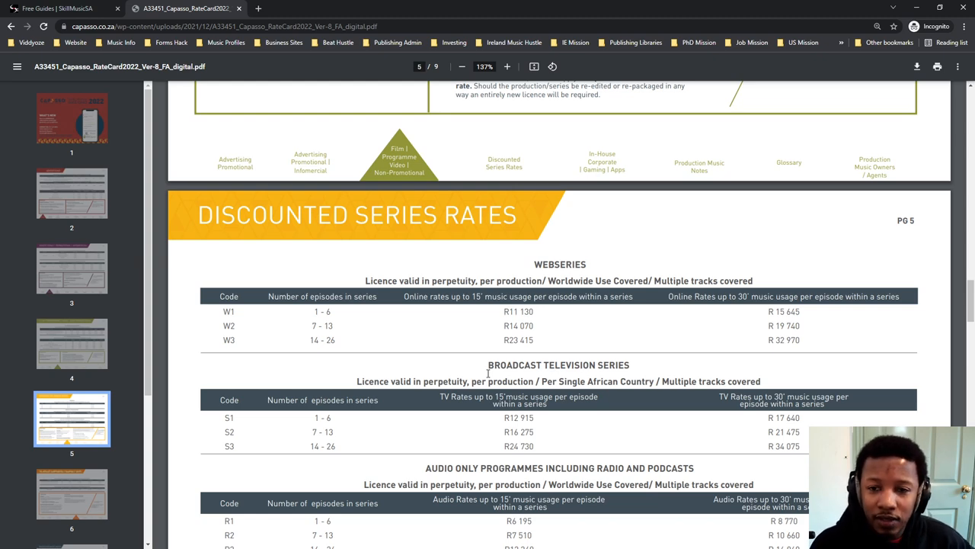
{"action": "scroll", "scroll_direction": "down", "scroll_amount": 3}
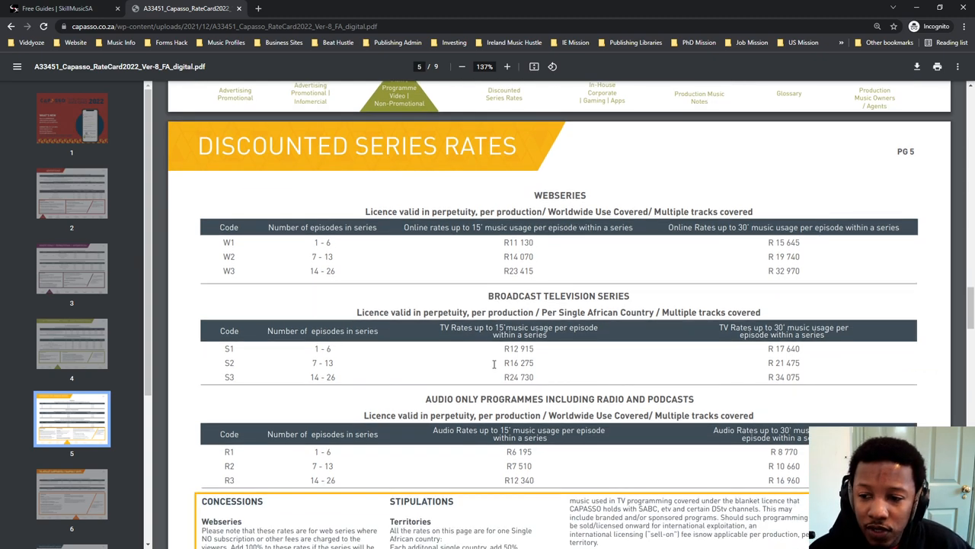
{"action": "scroll", "scroll_direction": "down", "scroll_amount": 3}
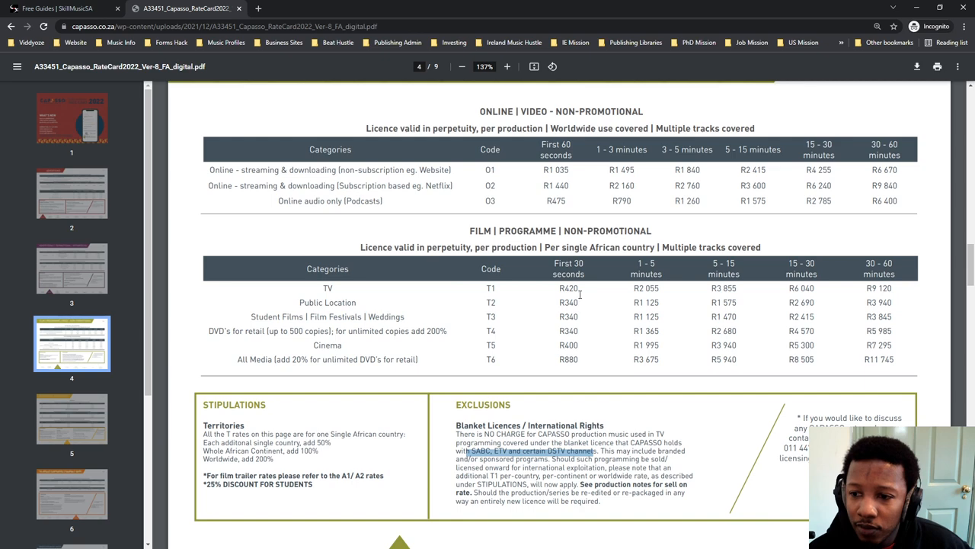
- Select the R420 first-30-seconds TV rate, then advance through pages 5–6 to page 7
{"action": "double_click", "coordinate": [569, 288]}
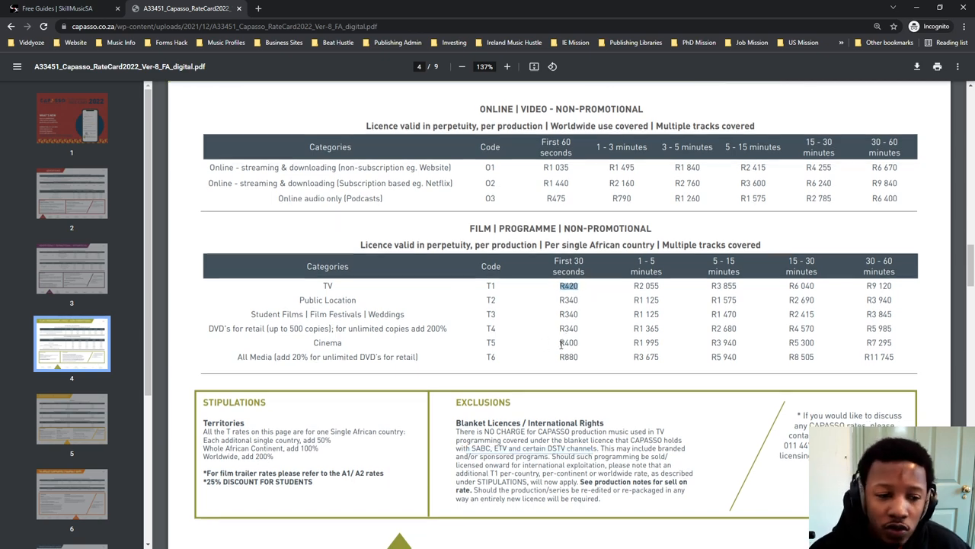
{"action": "scroll", "scroll_direction": "up", "scroll_amount": 3}
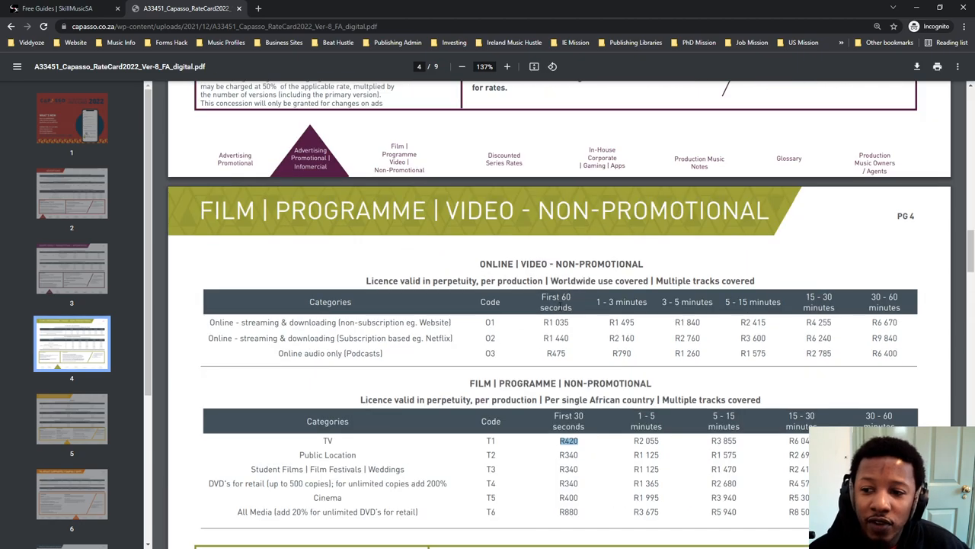
{"action": "scroll", "scroll_direction": "down", "scroll_amount": 3}
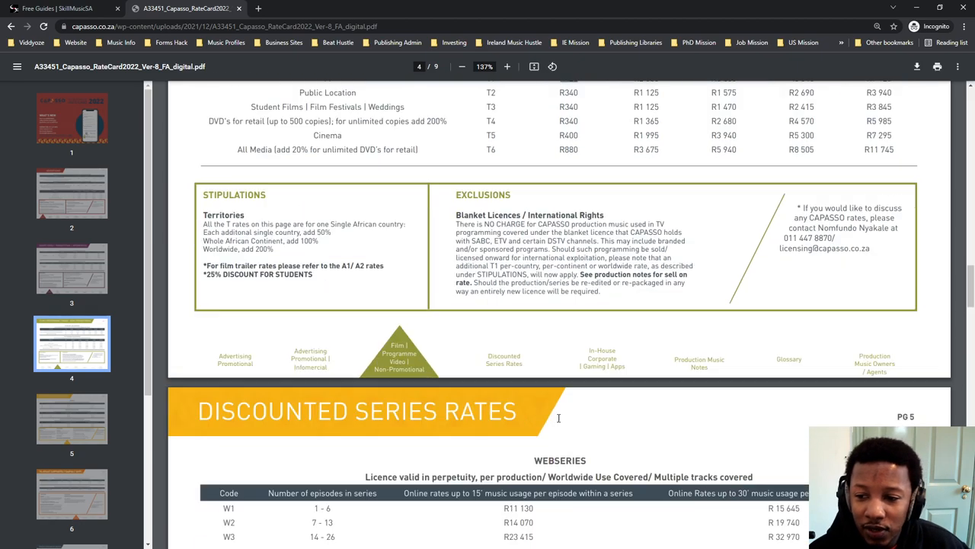
{"action": "scroll", "scroll_direction": "down", "scroll_amount": 3}
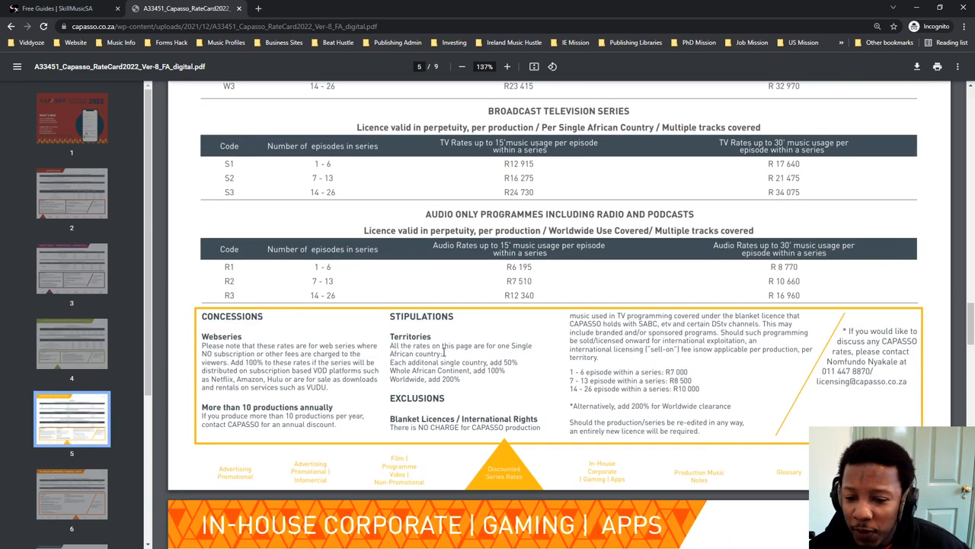
{"action": "scroll", "scroll_direction": "down", "scroll_amount": 3}
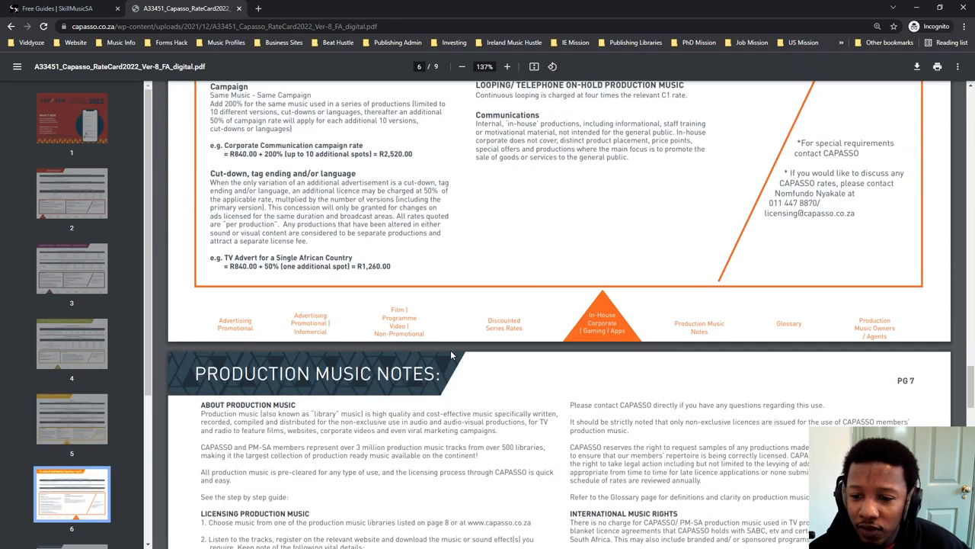
{"action": "scroll", "scroll_direction": "down", "scroll_amount": 3}
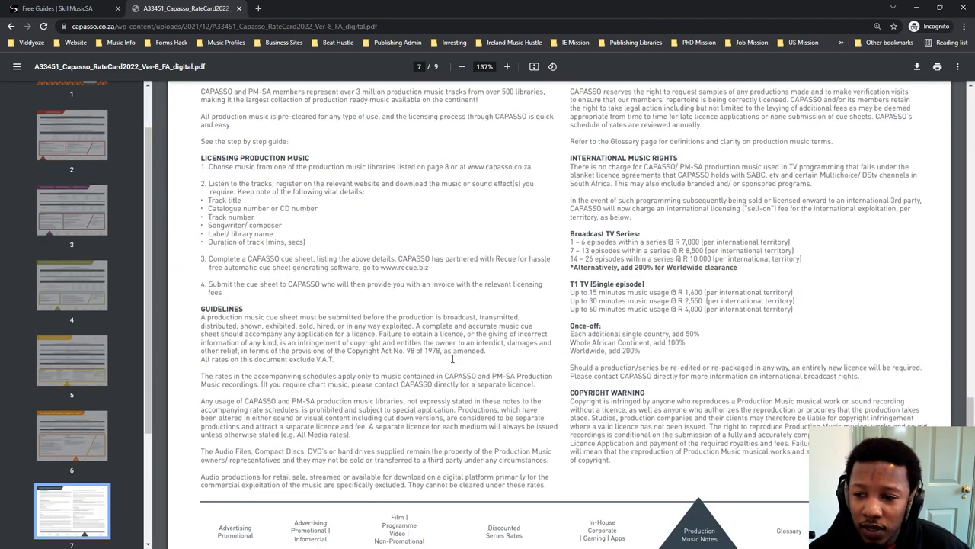
{"action": "scroll", "scroll_direction": "up", "scroll_amount": 3}
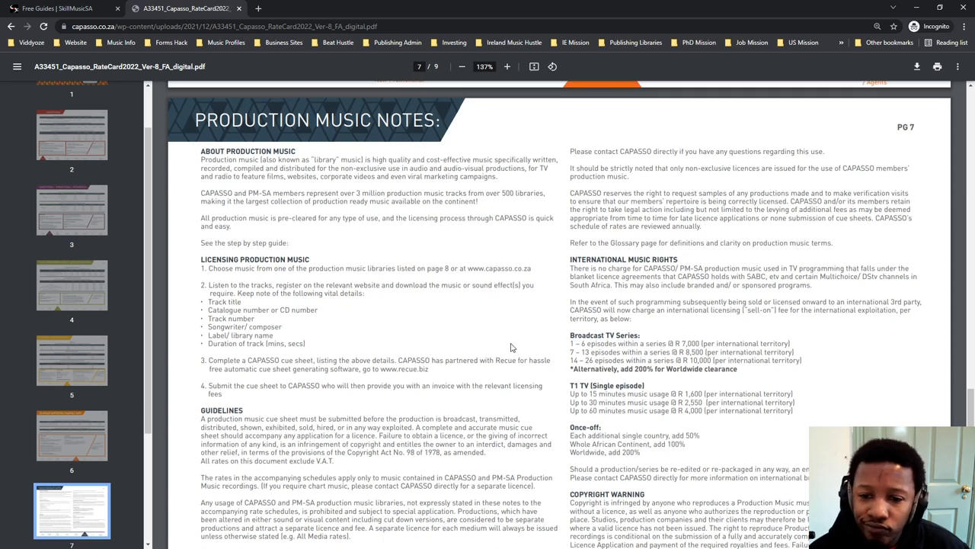
{"action": "mouse_move", "coordinate": [519, 352]}
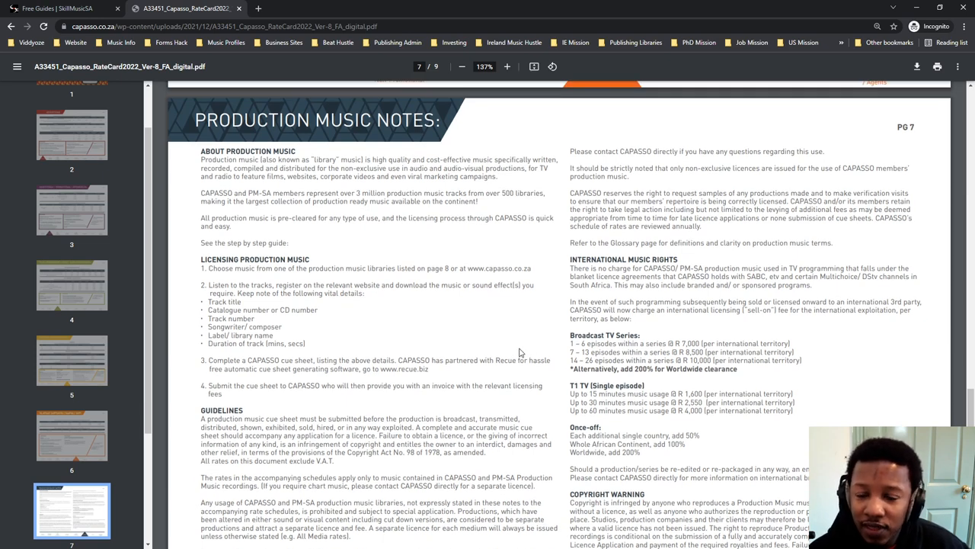
- Scroll from page 7 to page 8's glossary, with publisher contacts appearing below
{"action": "scroll", "scroll_direction": "down", "scroll_amount": 3}
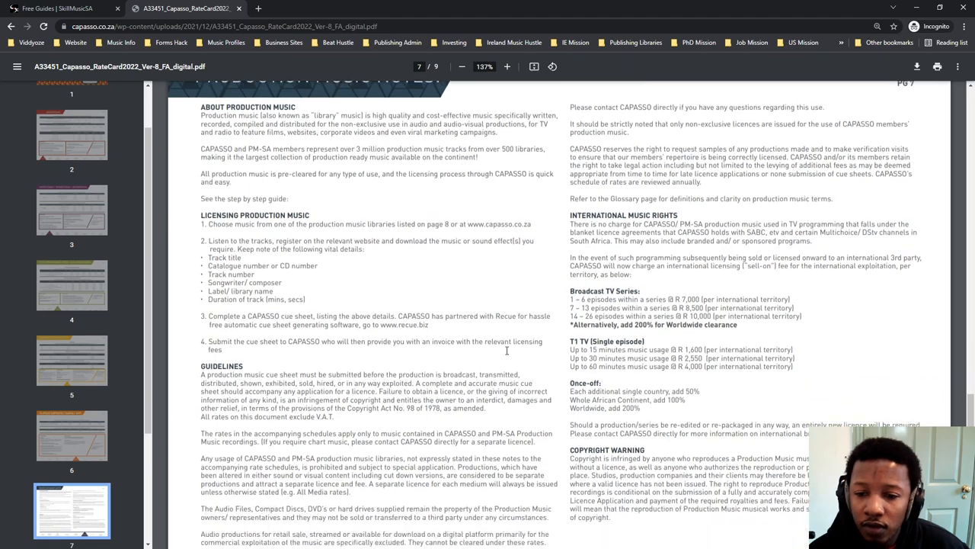
{"action": "scroll", "scroll_direction": "down", "scroll_amount": 3}
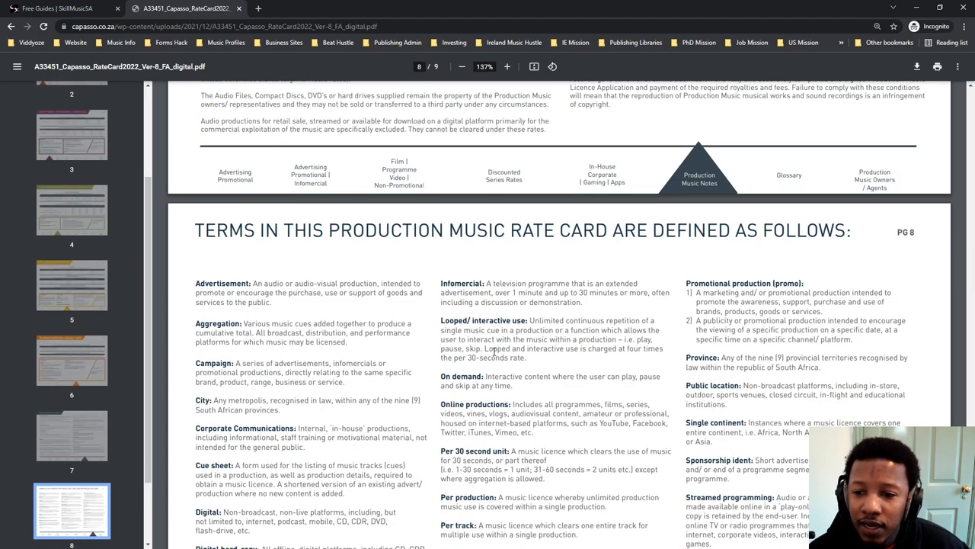
{"action": "scroll", "scroll_direction": "down", "scroll_amount": 3}
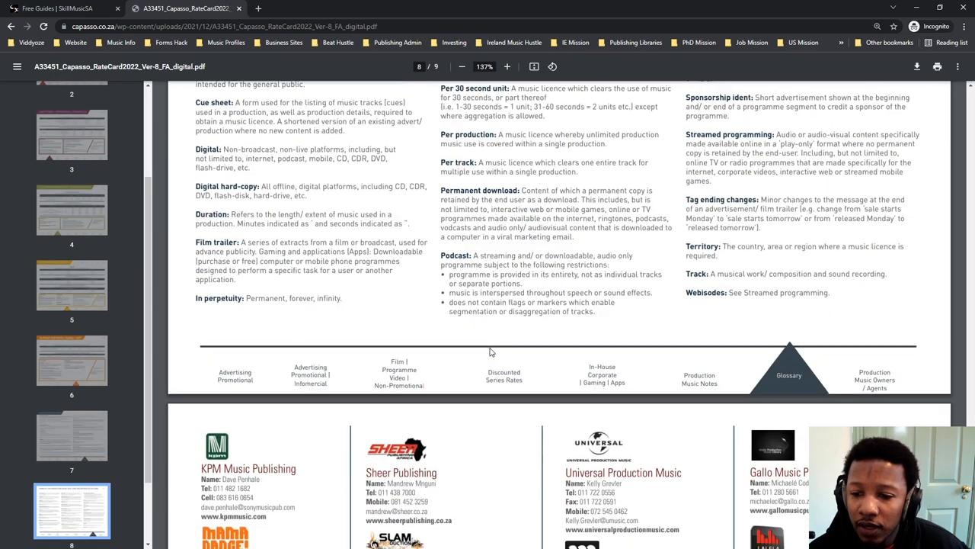
{"action": "scroll", "scroll_direction": "down", "scroll_amount": 3}
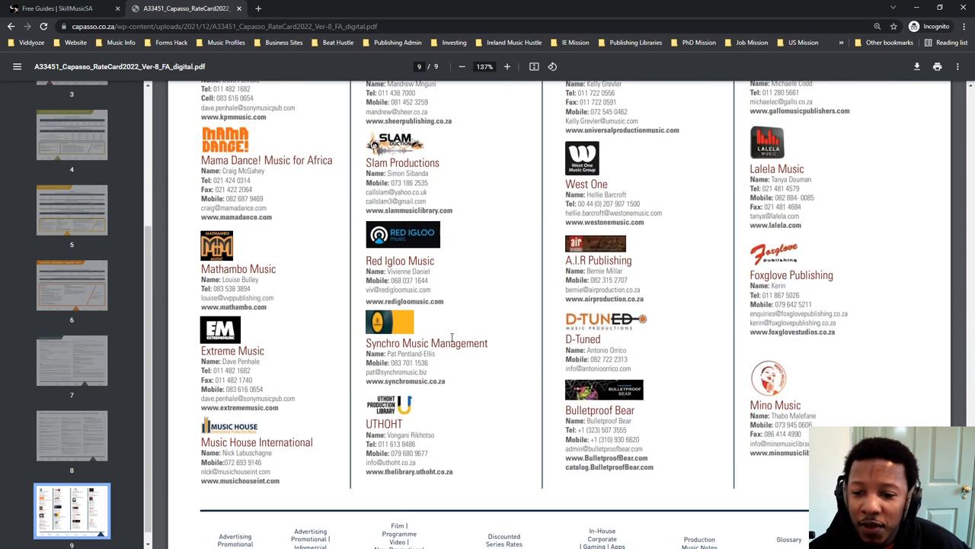
{"action": "scroll", "scroll_direction": "up", "scroll_amount": 3}
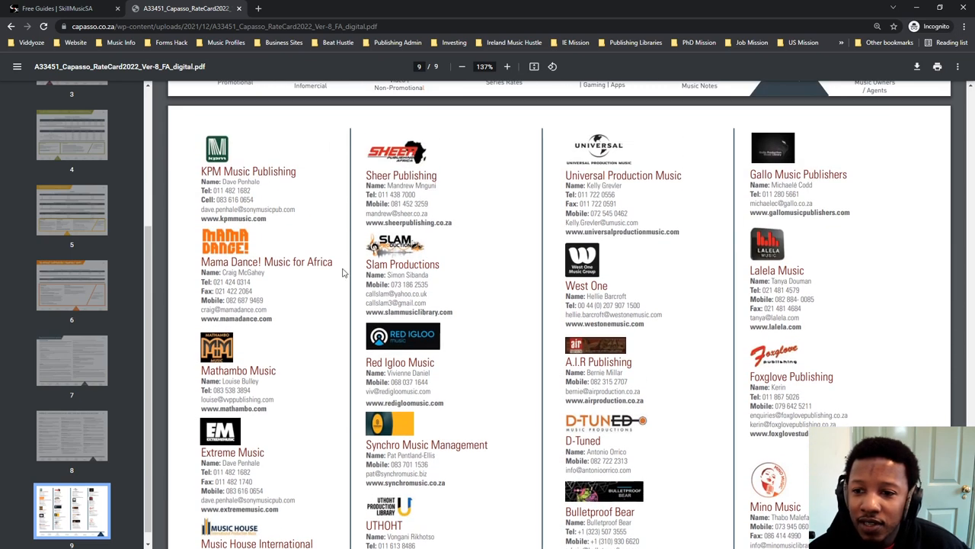
{"action": "scroll", "scroll_direction": "down", "scroll_amount": 3}
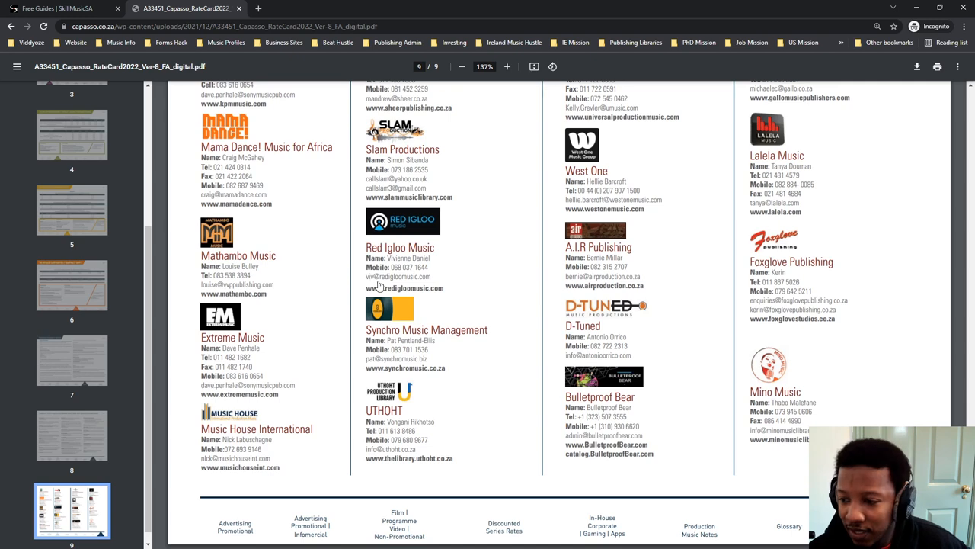
{"action": "mouse_move", "coordinate": [379, 285]}
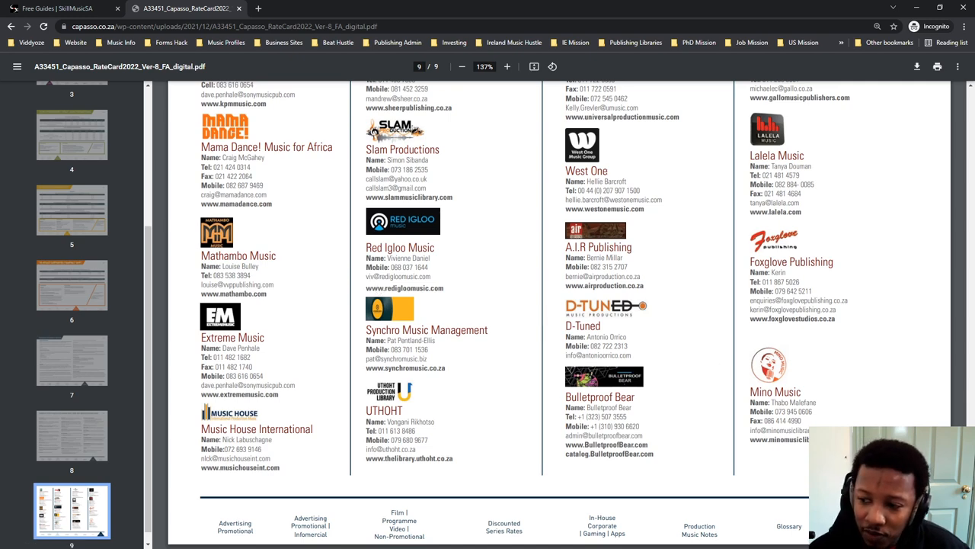
{"action": "scroll", "scroll_direction": "up", "scroll_amount": 3}
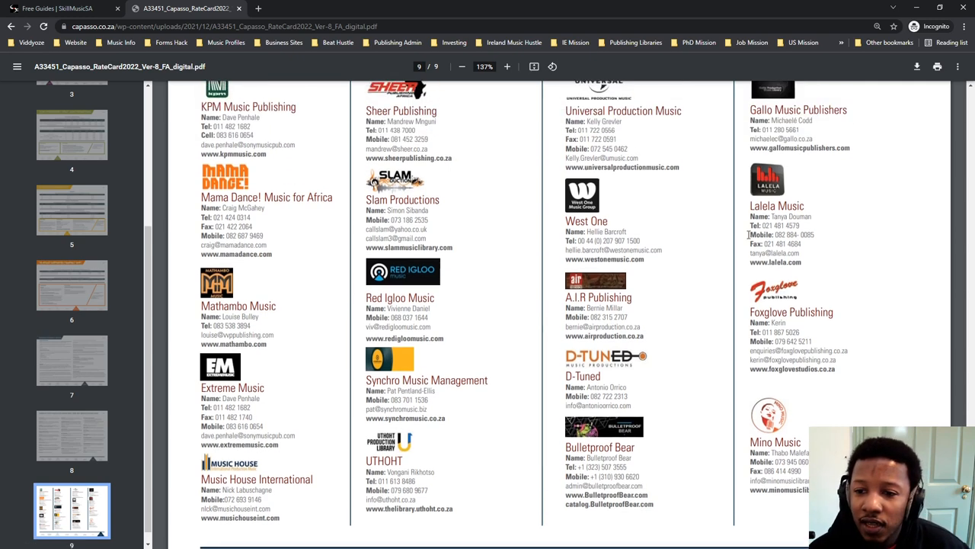
{"action": "mouse_move", "coordinate": [709, 239]}
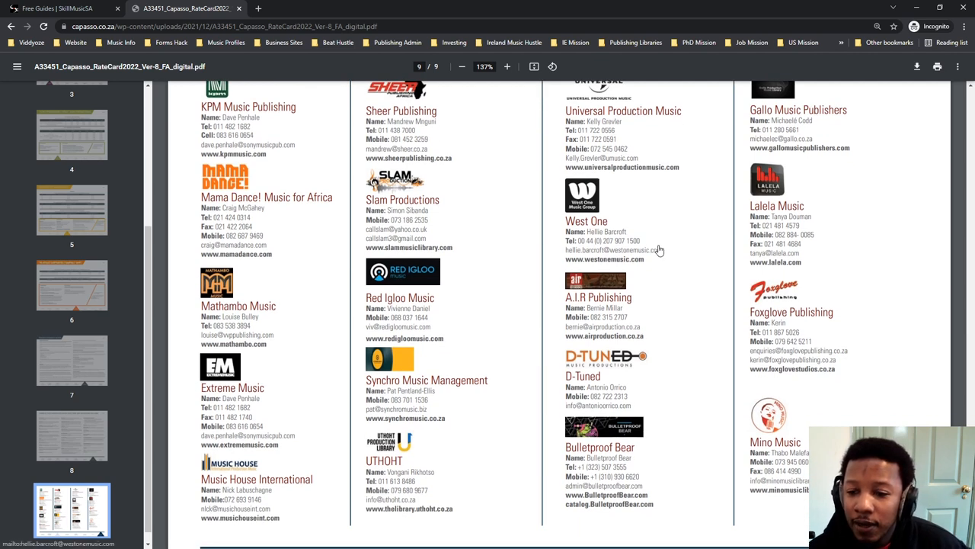
{"action": "mouse_move", "coordinate": [691, 147]}
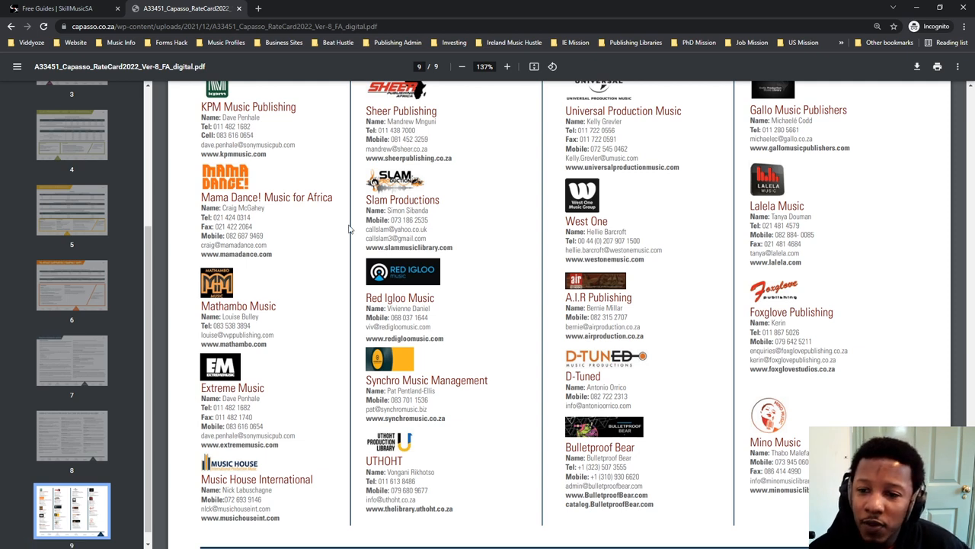
{"action": "mouse_move", "coordinate": [273, 239]}
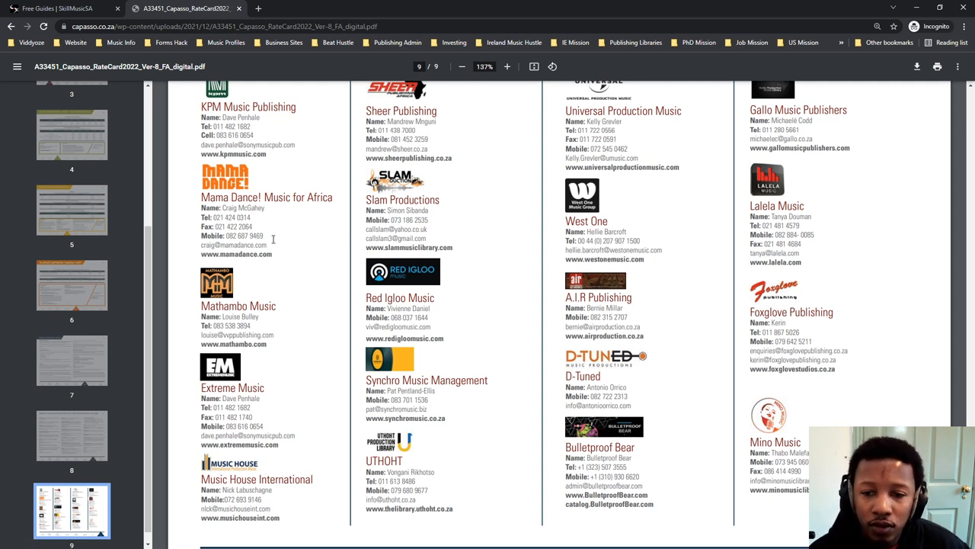
{"action": "mouse_move", "coordinate": [488, 216]}
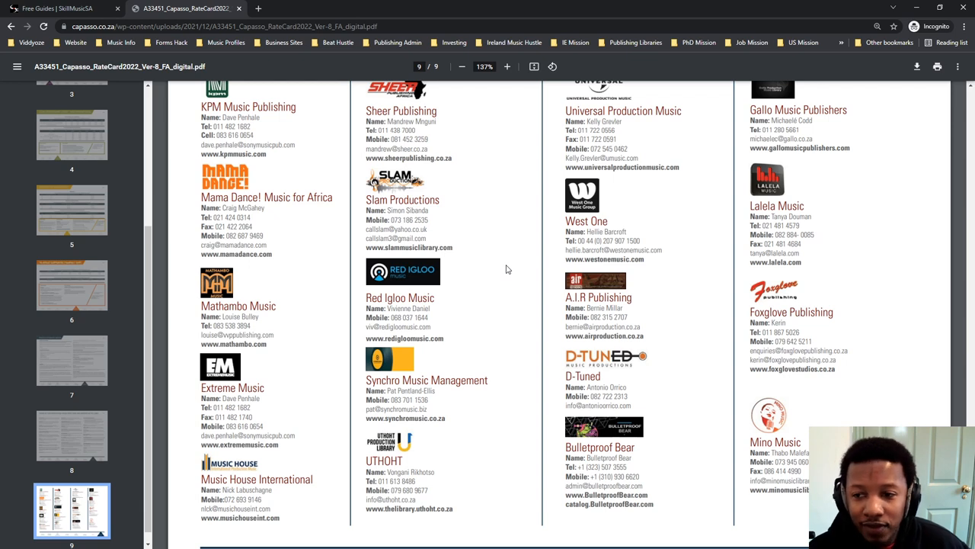
{"action": "mouse_move", "coordinate": [625, 278]}
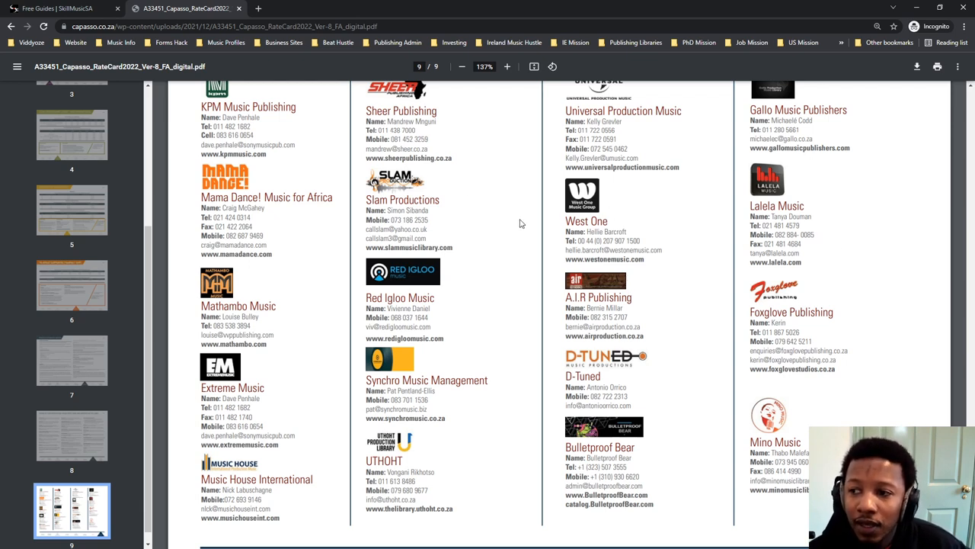
{"action": "mouse_move", "coordinate": [488, 246]}
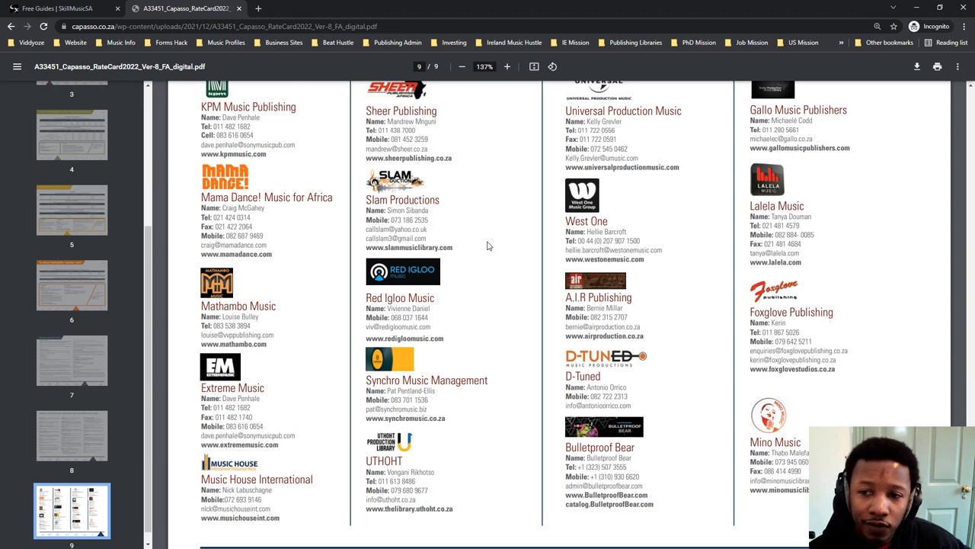
{"action": "mouse_move", "coordinate": [249, 160]}
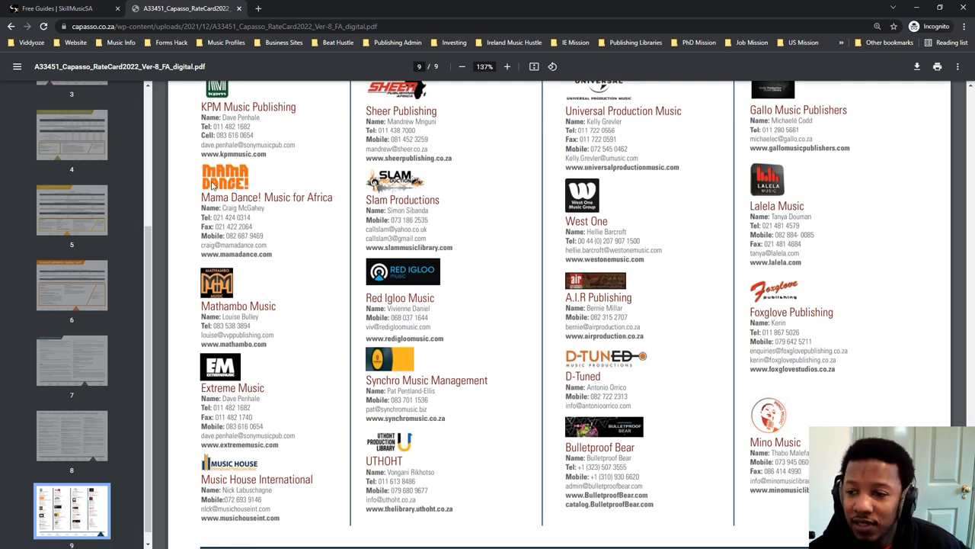
{"action": "scroll", "scroll_direction": "down", "scroll_amount": 3}
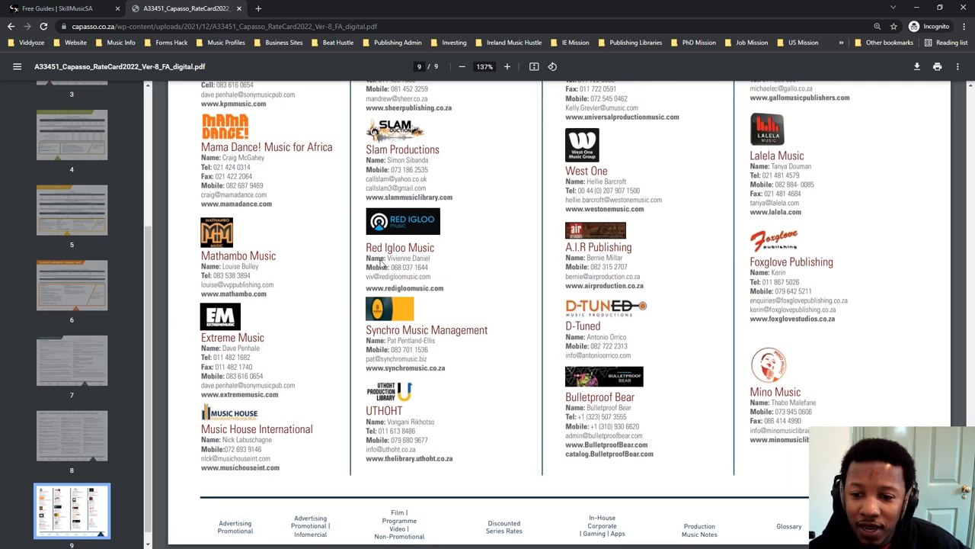
{"action": "scroll", "scroll_direction": "up", "scroll_amount": 3}
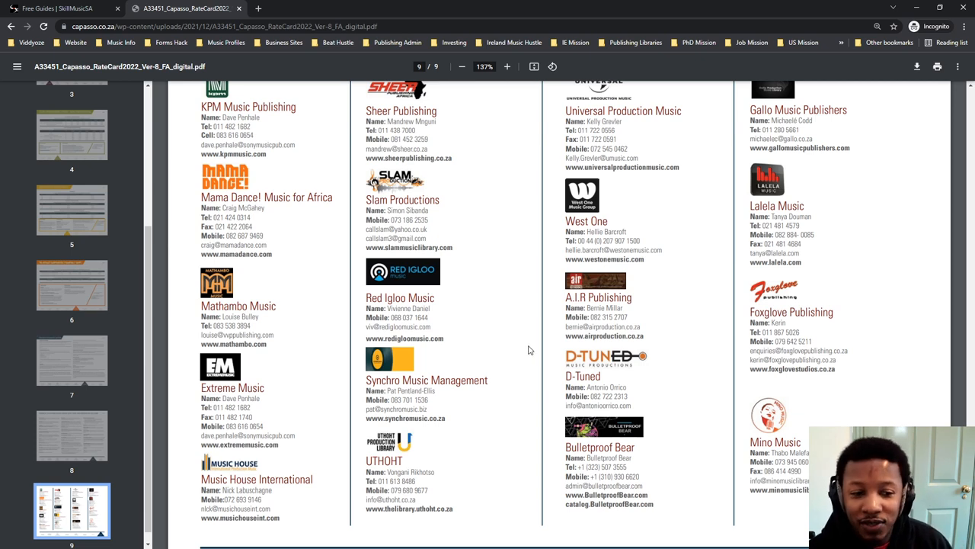
{"action": "mouse_move", "coordinate": [464, 308]}
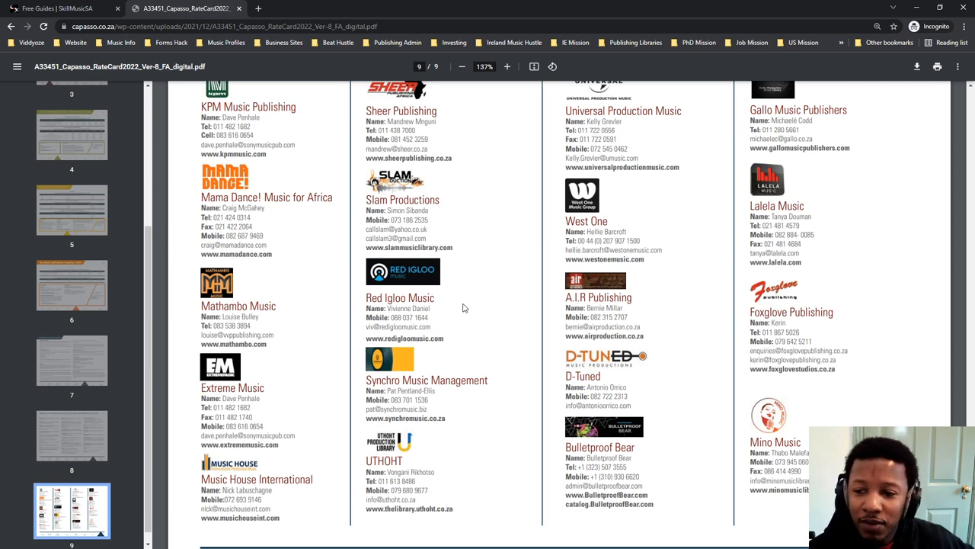
{"action": "scroll", "scroll_direction": "down", "scroll_amount": 3}
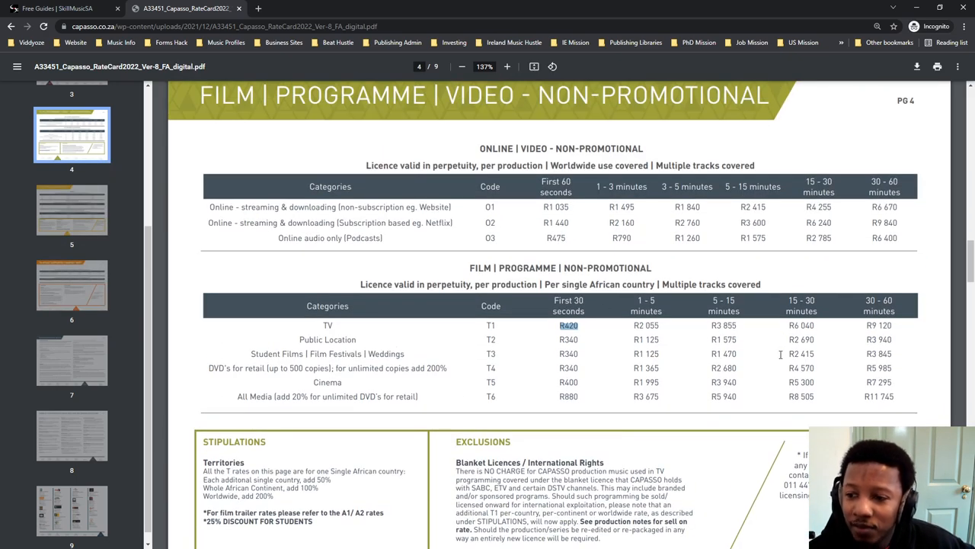
{"action": "mouse_move", "coordinate": [694, 356]}
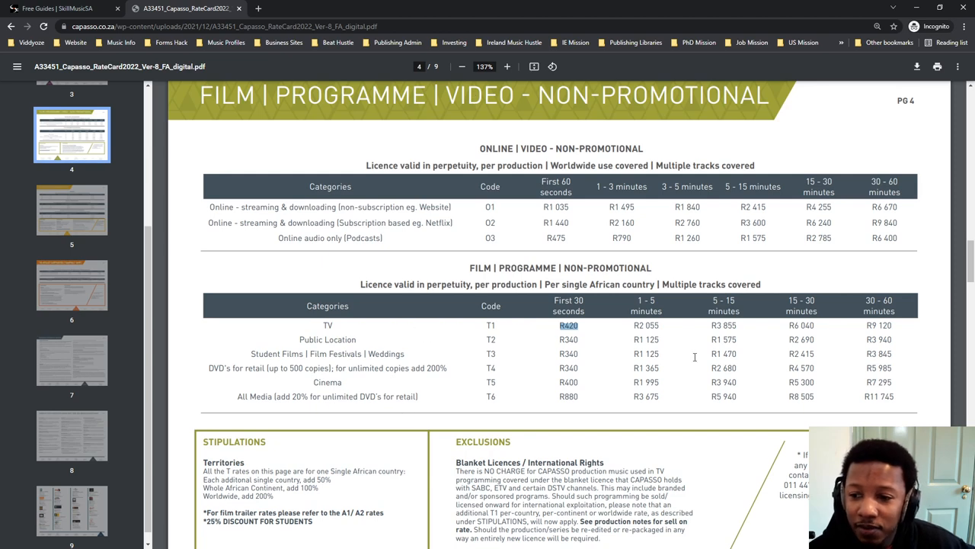
- Scroll down to page 5's series rates, then back up to page 4's non-promotional stipulations
{"action": "scroll", "scroll_direction": "down", "scroll_amount": 3}
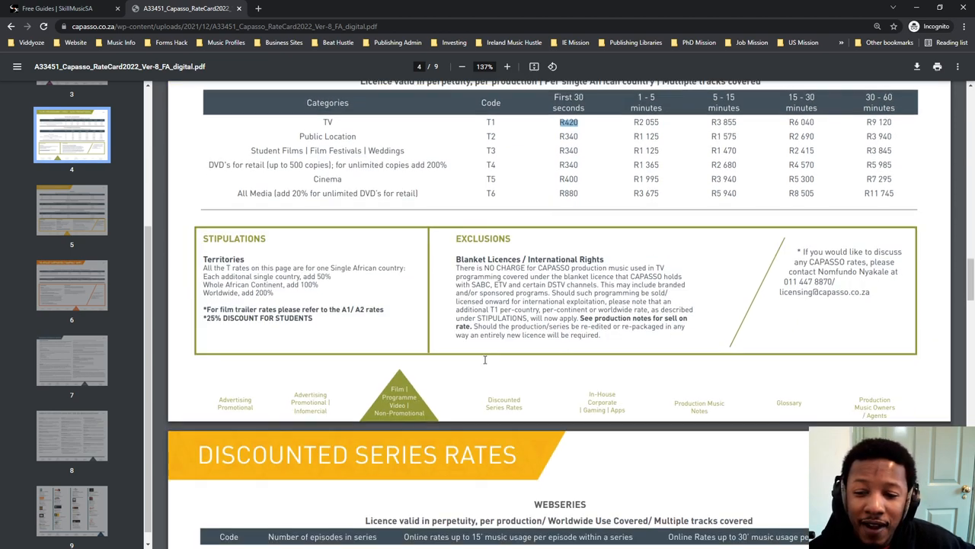
{"action": "scroll", "scroll_direction": "down", "scroll_amount": 3}
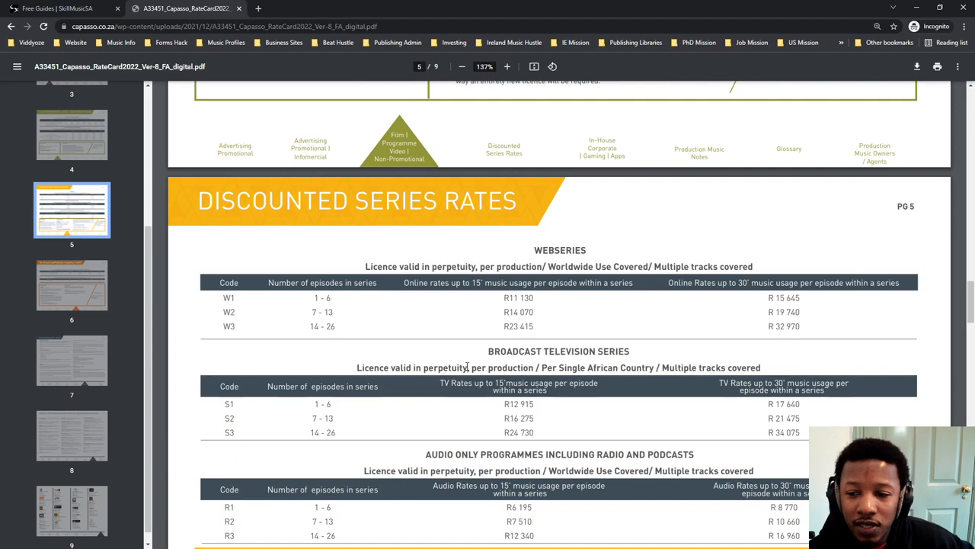
{"action": "scroll", "scroll_direction": "down", "scroll_amount": 3}
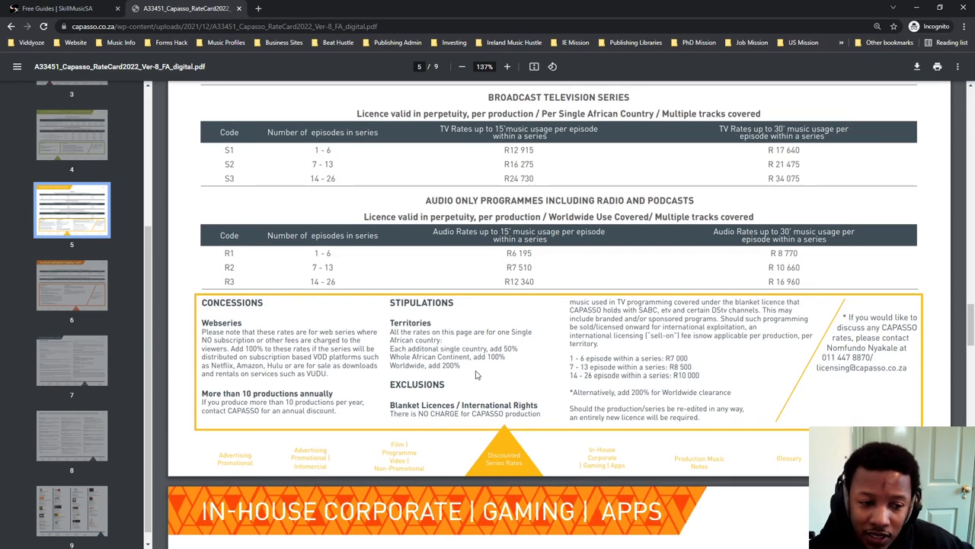
{"action": "scroll", "scroll_direction": "down", "scroll_amount": 3}
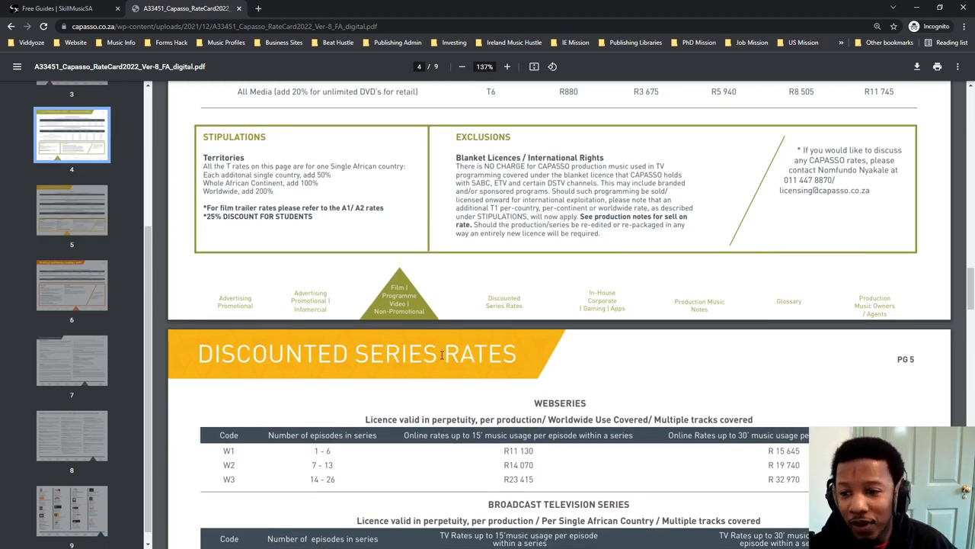
{"action": "scroll", "scroll_direction": "up", "scroll_amount": 3}
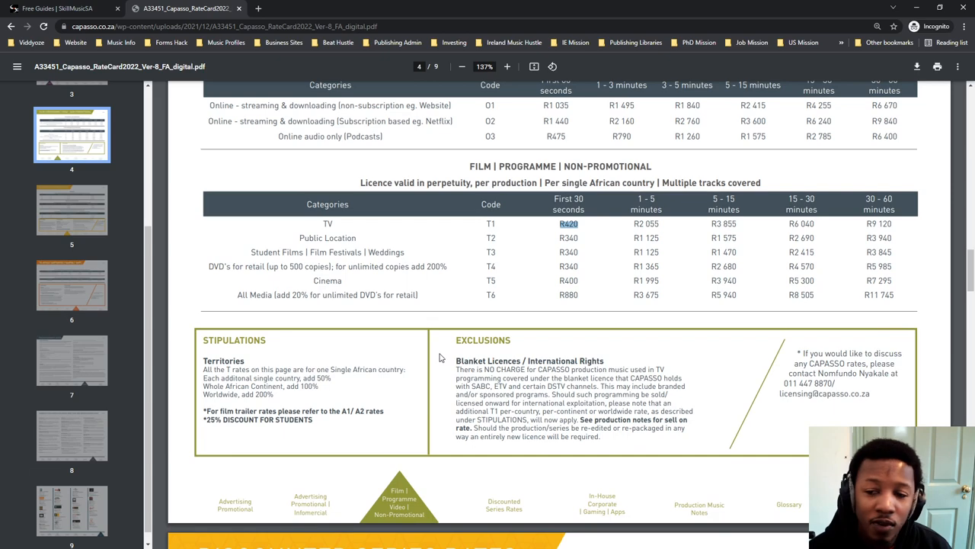
{"action": "mouse_move", "coordinate": [653, 374]}
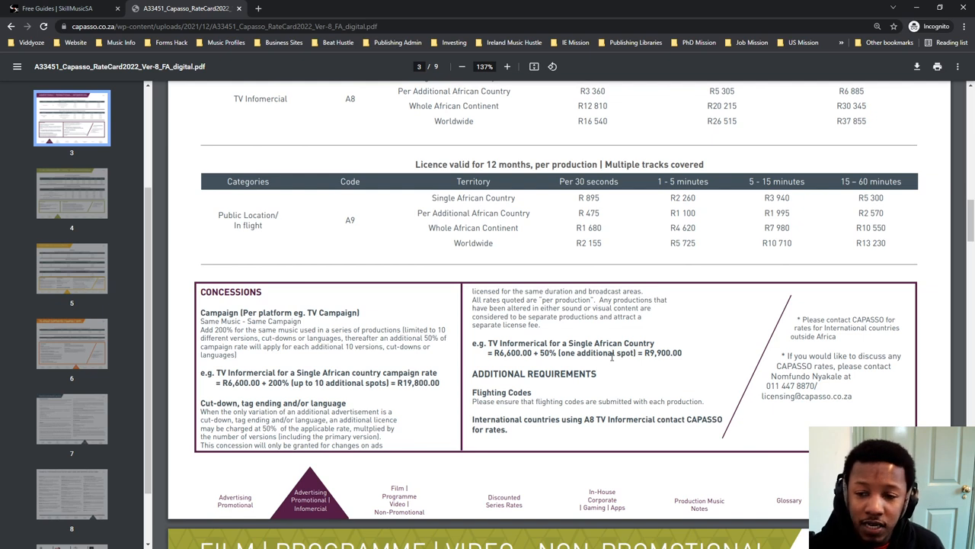
{"action": "mouse_move", "coordinate": [610, 343]}
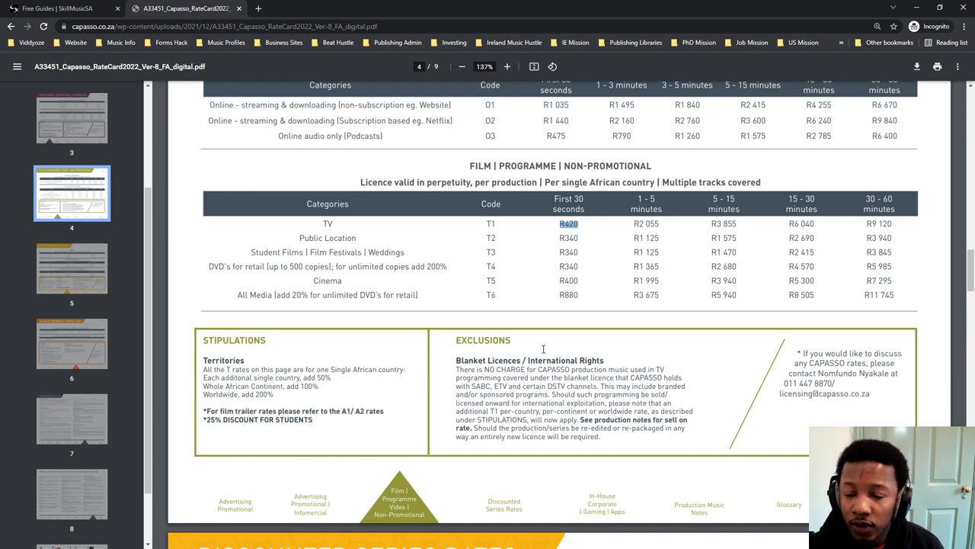
- Scroll through pages 3 and 4 before reaching page 9's recommended music library listings
{"action": "scroll", "scroll_direction": "down", "scroll_amount": 3}
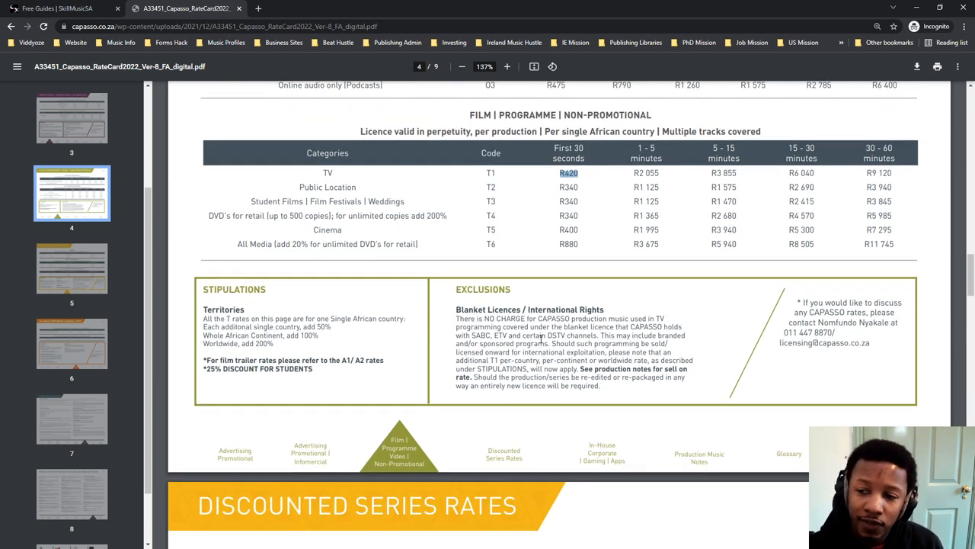
{"action": "scroll", "scroll_direction": "up", "scroll_amount": 3}
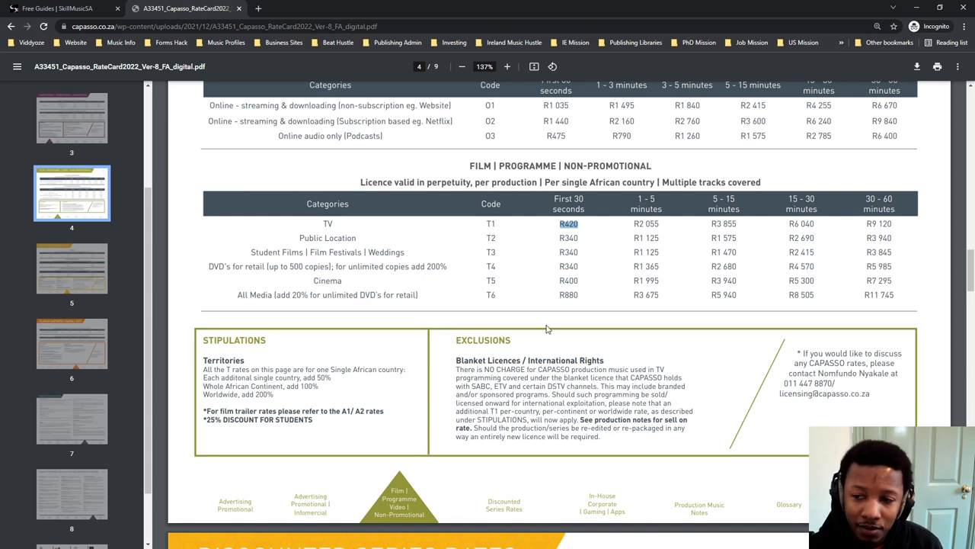
{"action": "scroll", "scroll_direction": "up", "scroll_amount": 3}
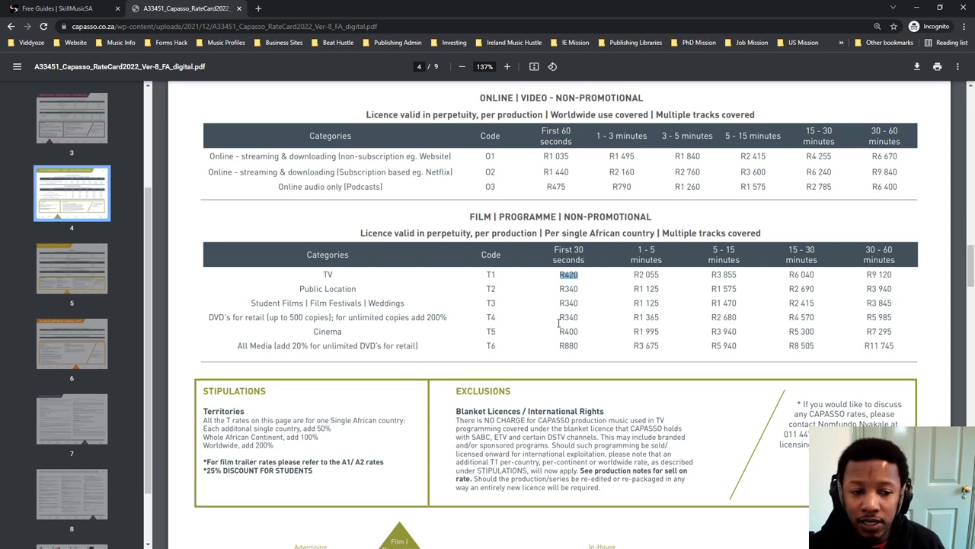
{"action": "mouse_move", "coordinate": [704, 356]}
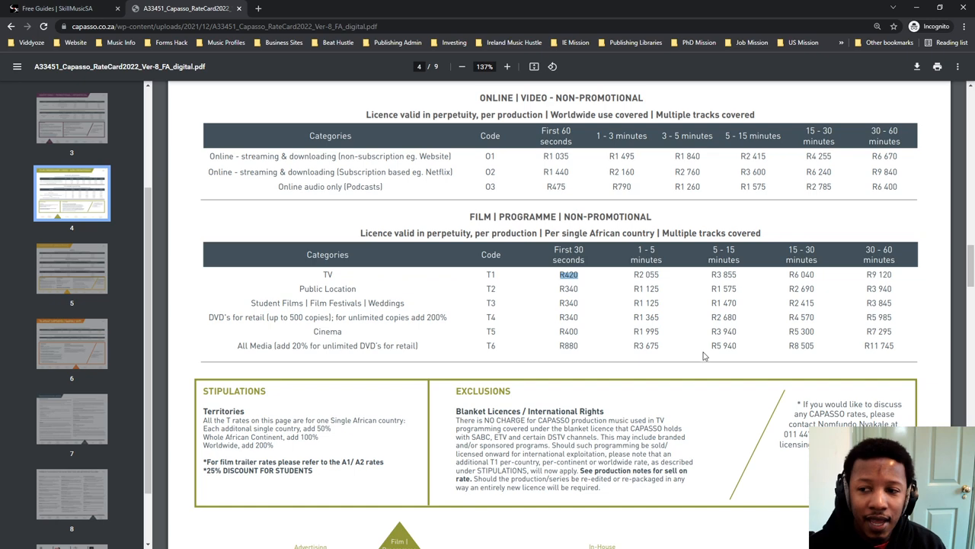
{"action": "scroll", "scroll_direction": "up", "scroll_amount": 3}
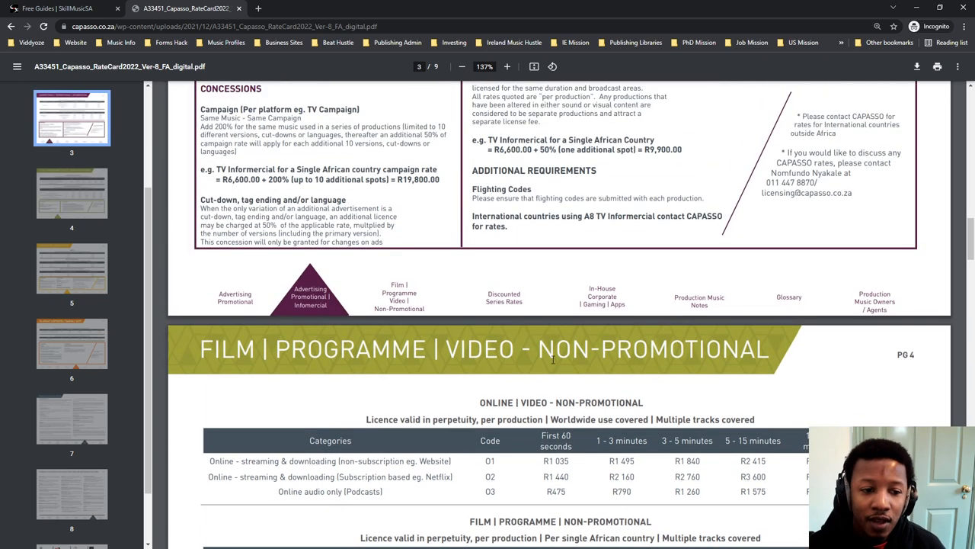
{"action": "scroll", "scroll_direction": "up", "scroll_amount": 3}
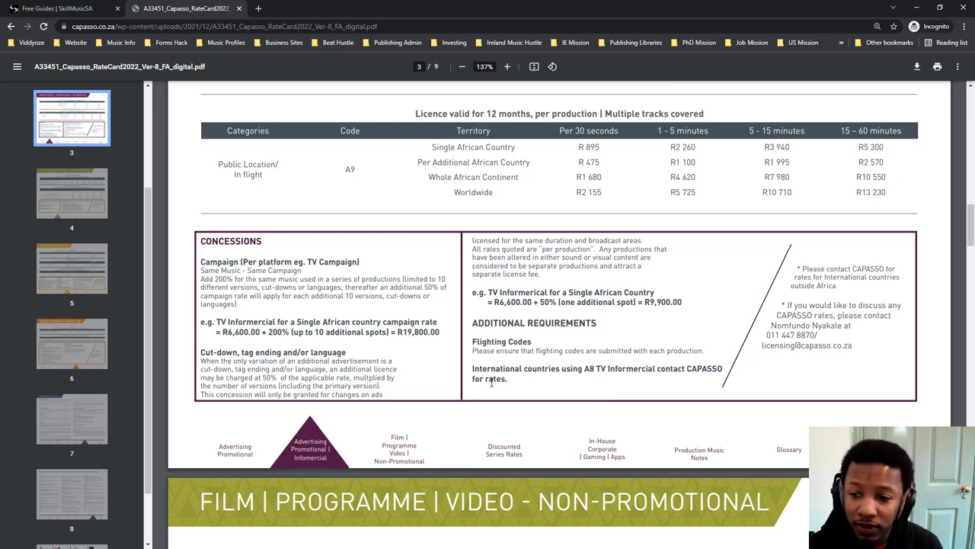
{"action": "scroll", "scroll_direction": "up", "scroll_amount": 3}
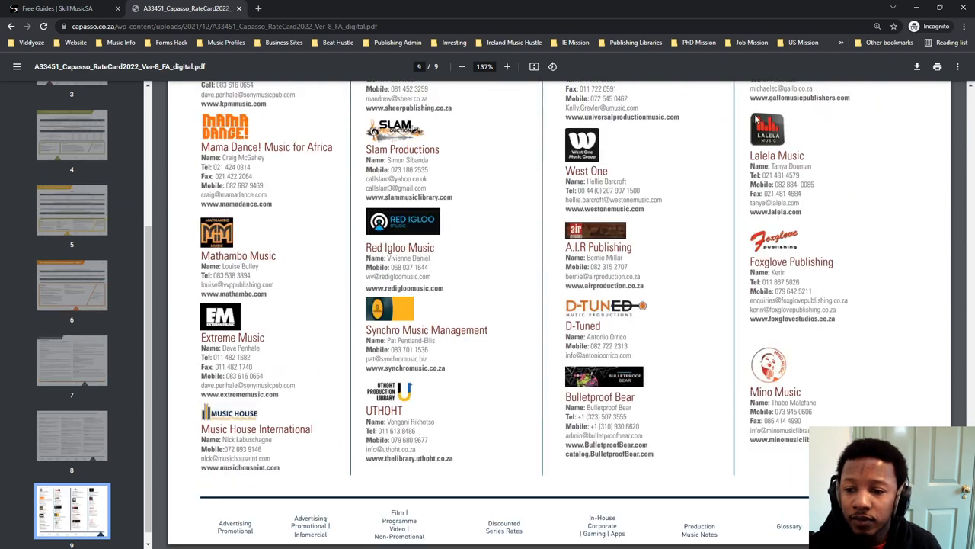
{"action": "scroll", "scroll_direction": "up", "scroll_amount": 3}
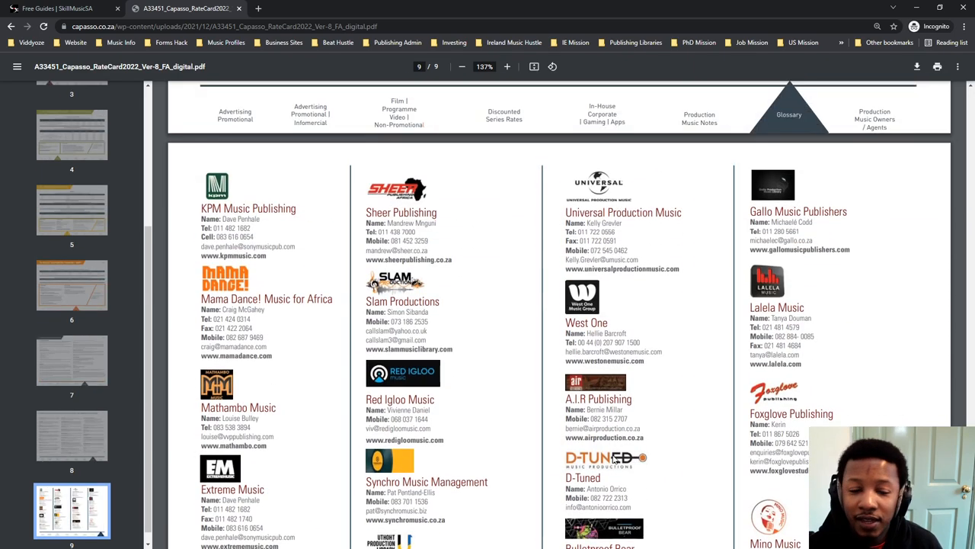